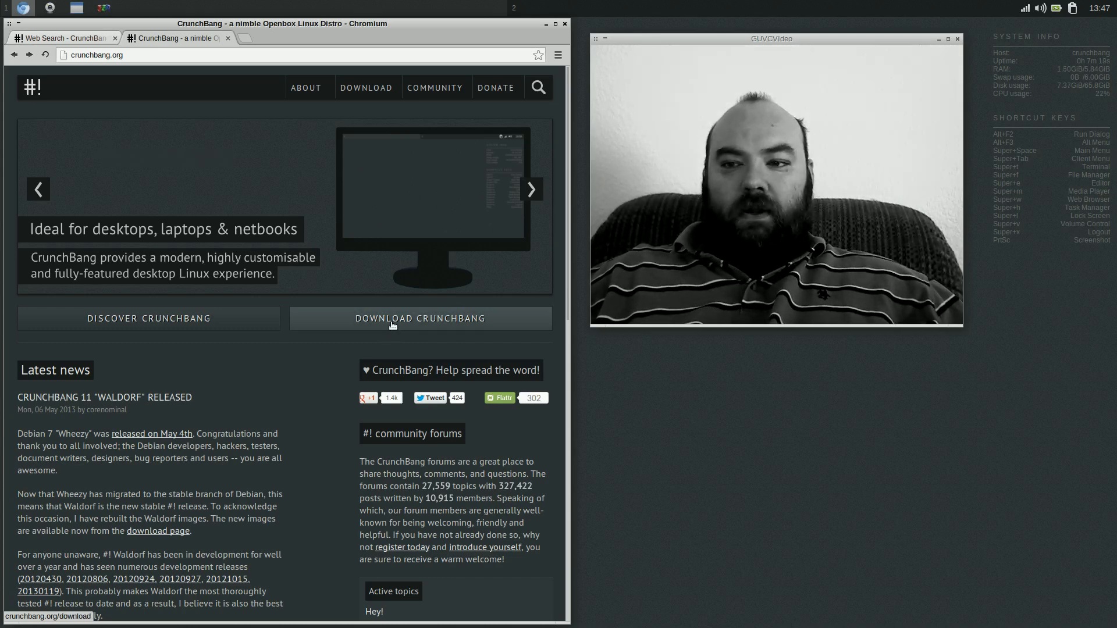
# Go to the CrunchBang 11 "Waldorf" download page from the homepage's download button
pyautogui.click(418, 319)
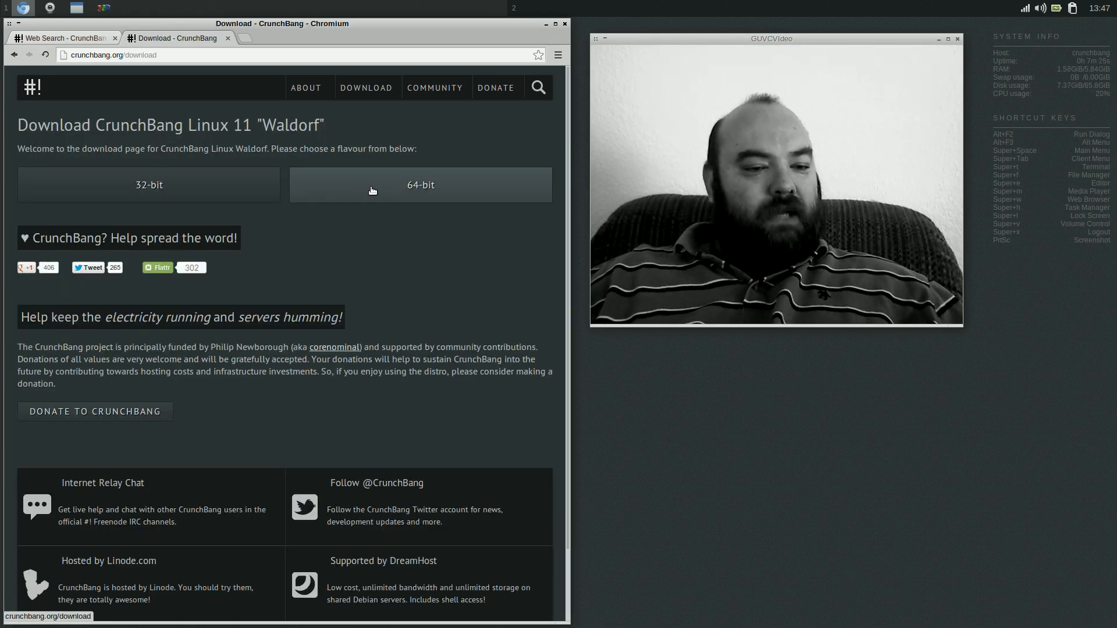
pyautogui.moveTo(14, 54)
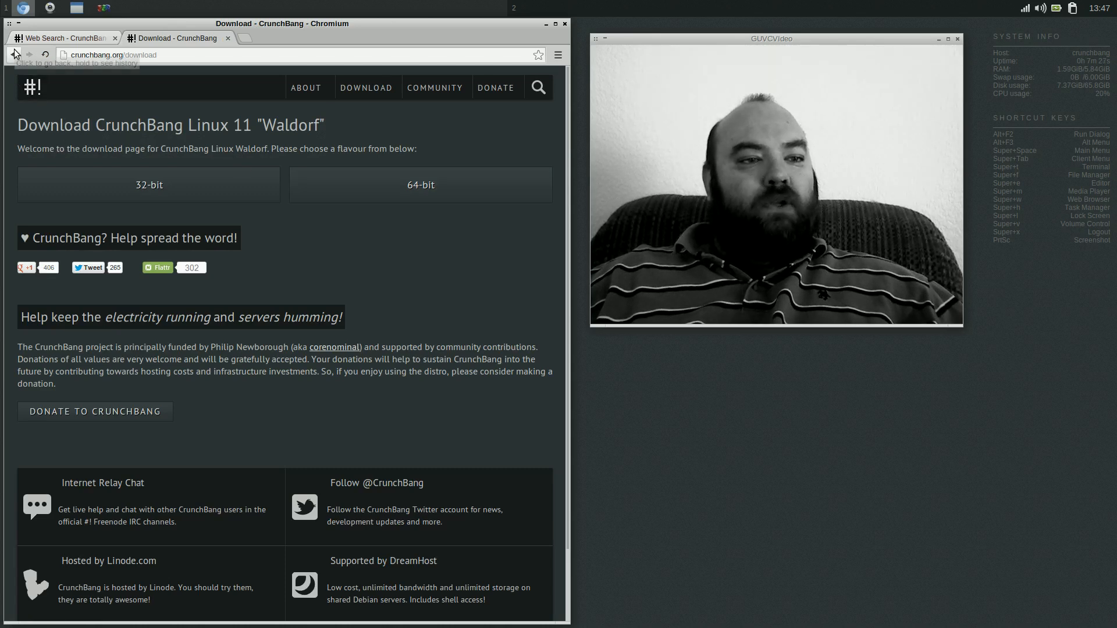
# Navigate back to the crunchbang.org homepage with its Latest news section
pyautogui.click(14, 54)
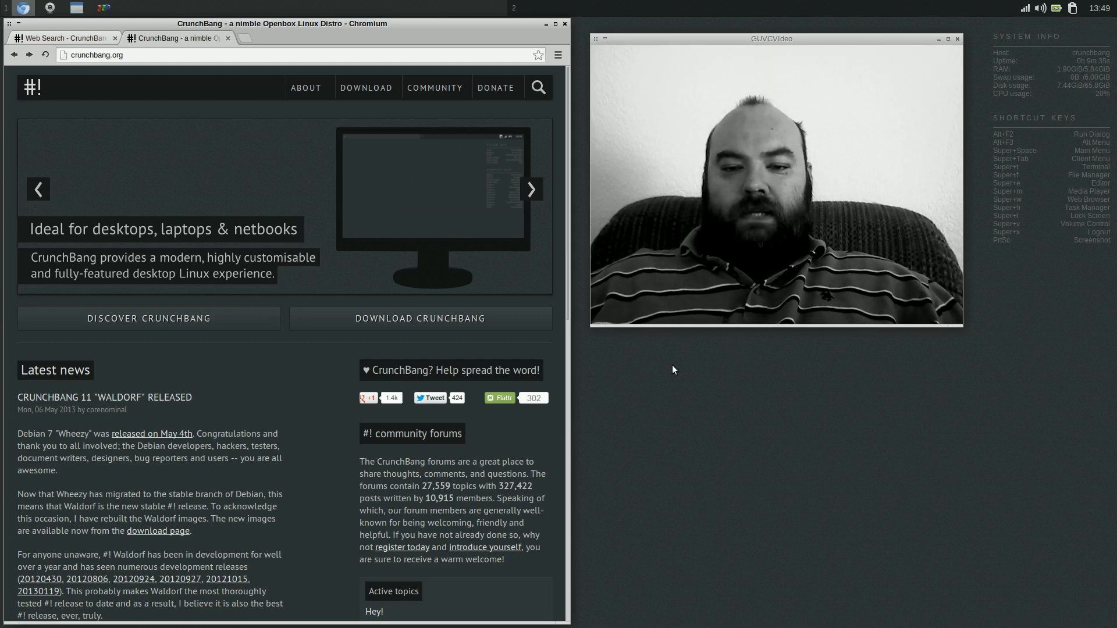
pyautogui.rightClick(672, 369)
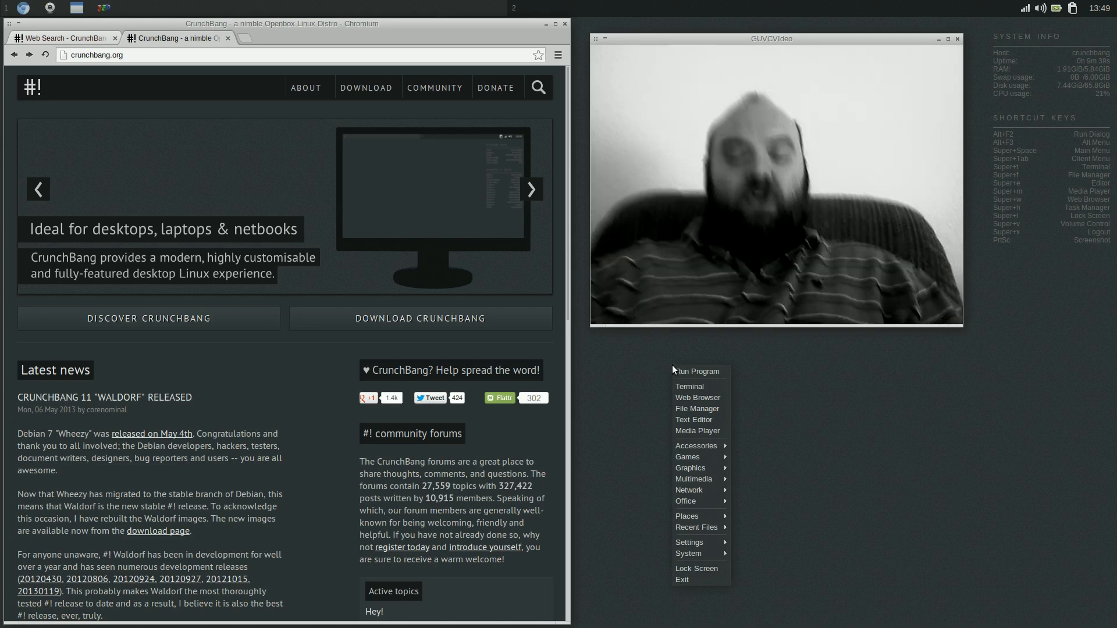
pyautogui.moveTo(697, 370)
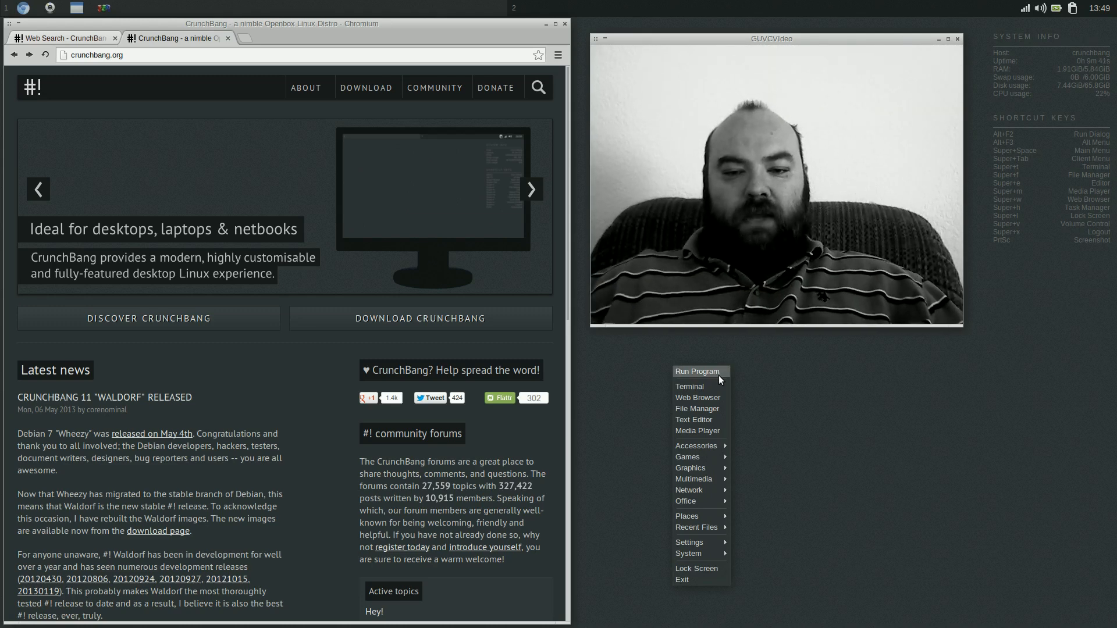
pyautogui.moveTo(689, 386)
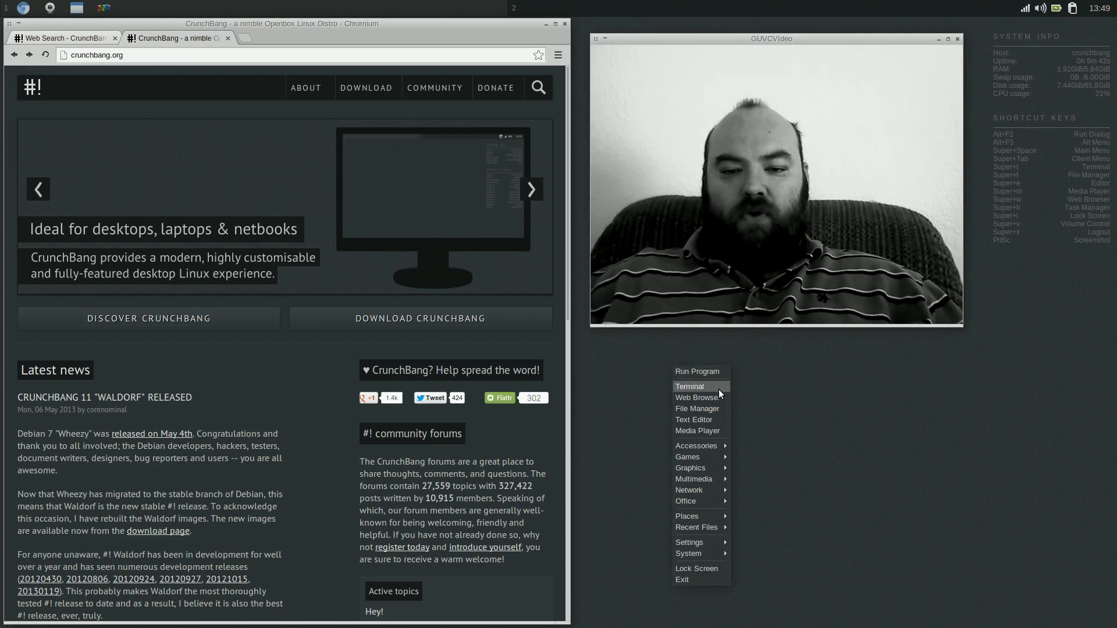
pyautogui.moveTo(697, 409)
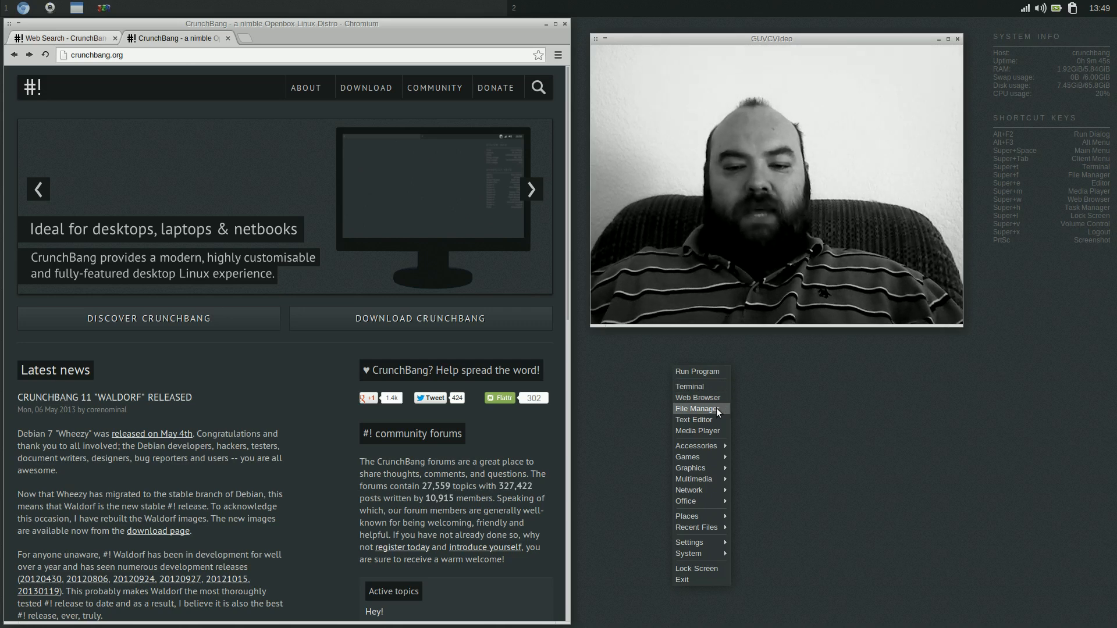
pyautogui.moveTo(698, 446)
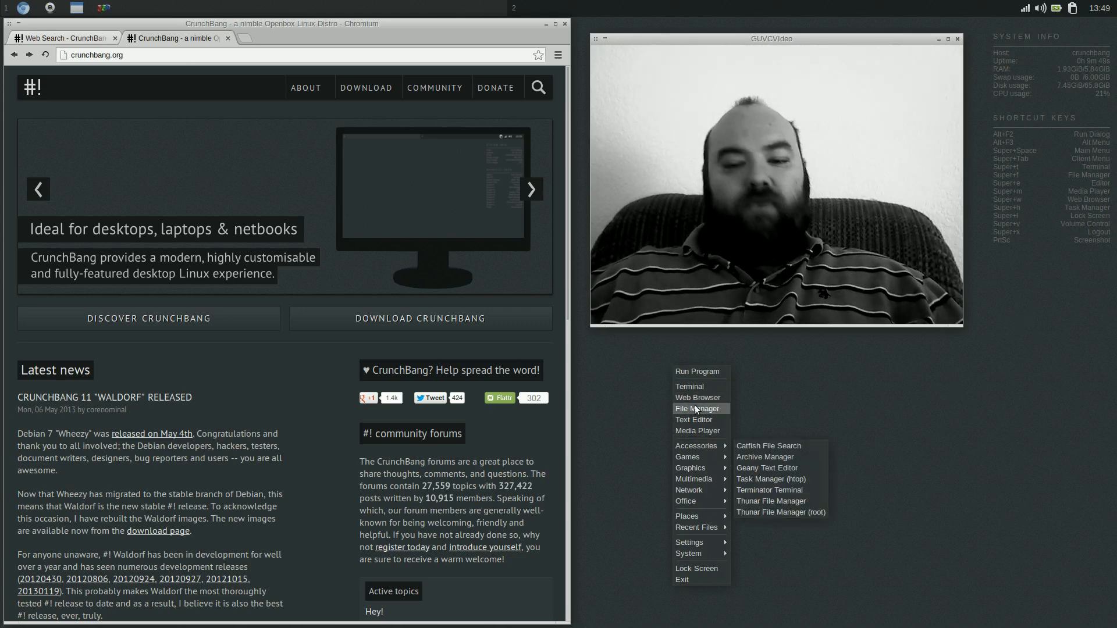
pyautogui.click(1003, 300)
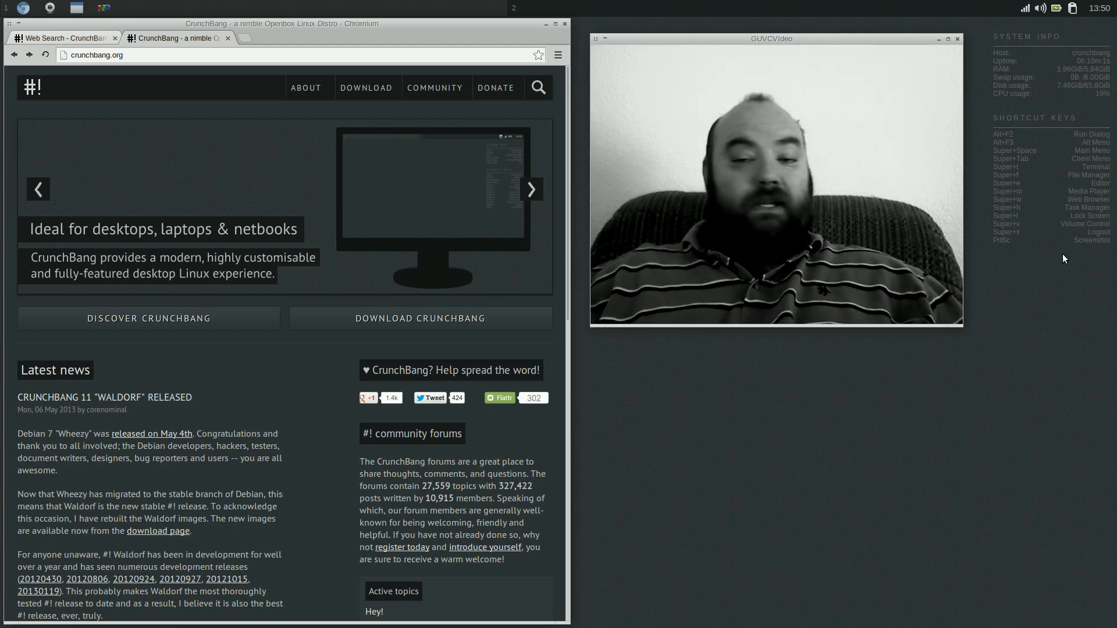
pyautogui.moveTo(1057, 261)
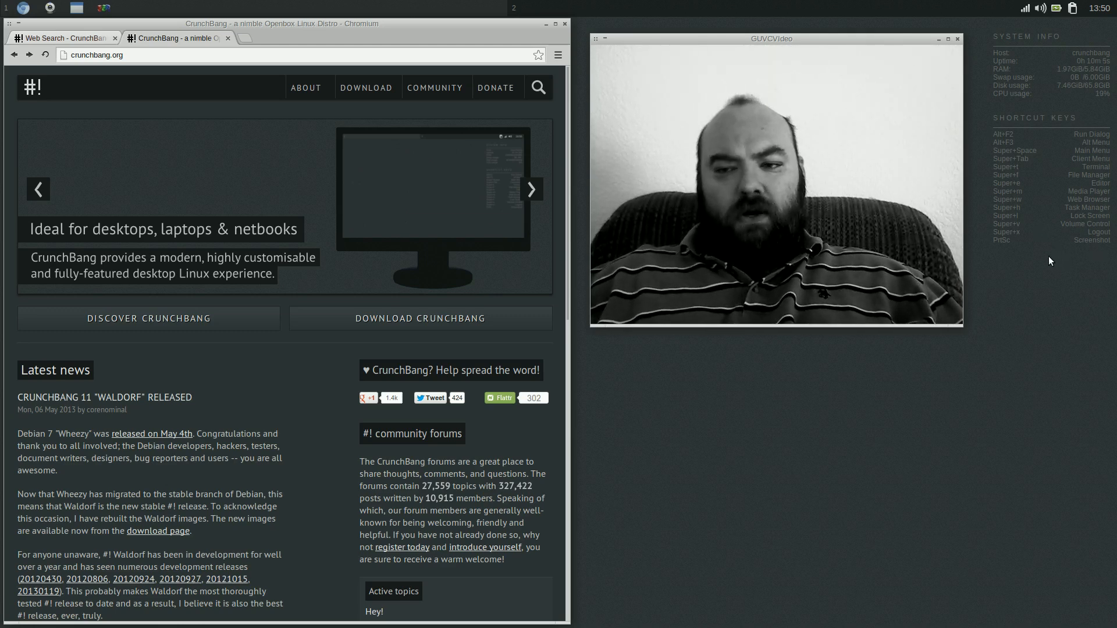
pyautogui.moveTo(1105, 259)
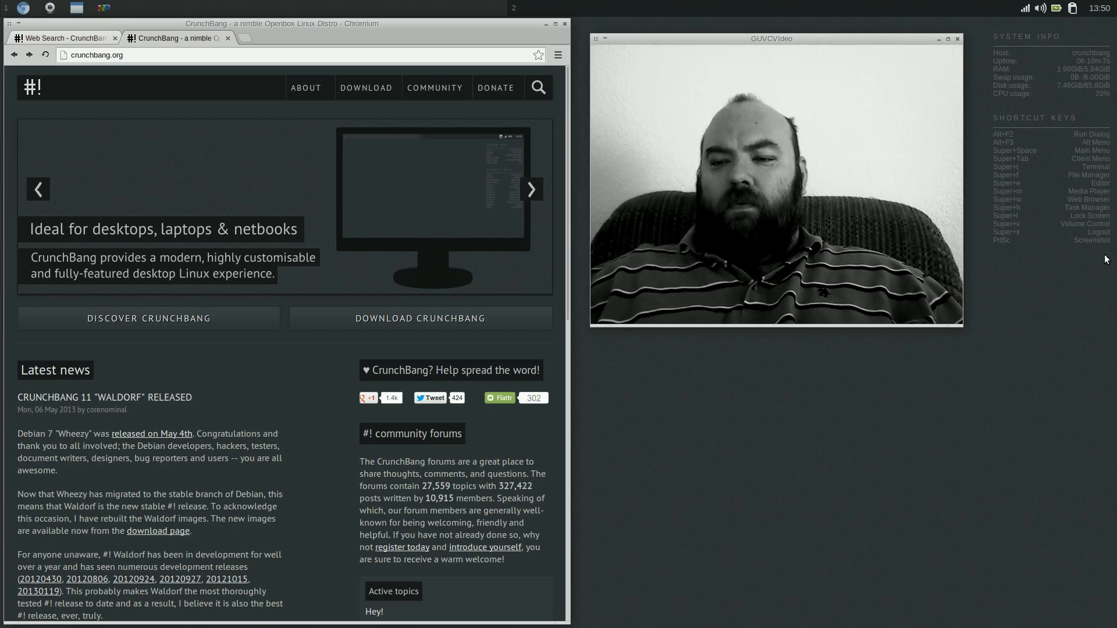
pyautogui.moveTo(974, 201)
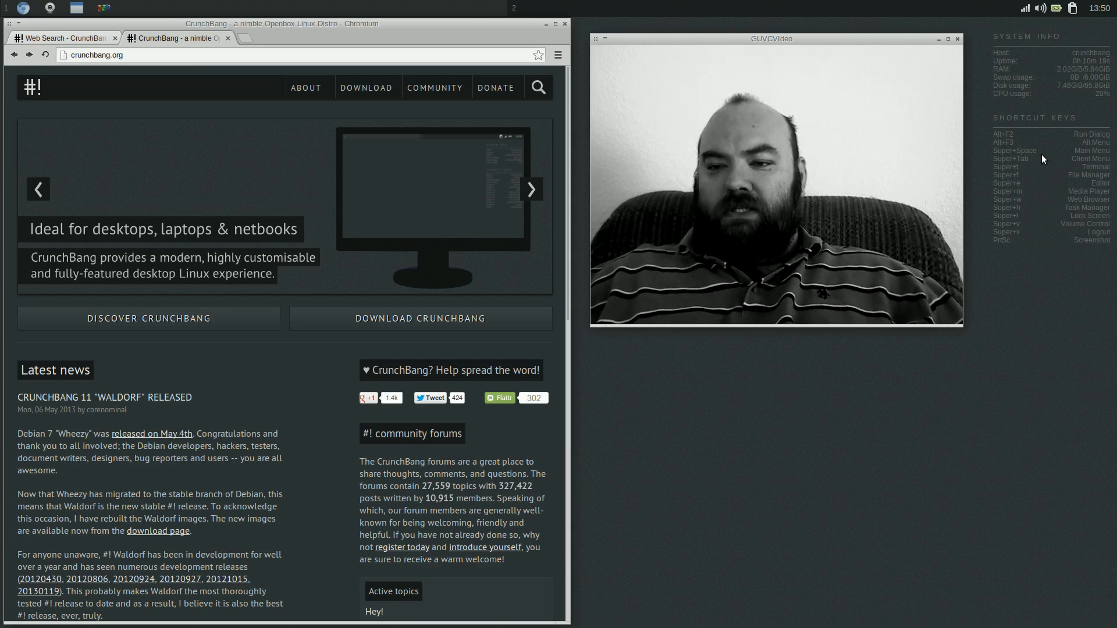
pyautogui.moveTo(1041, 160)
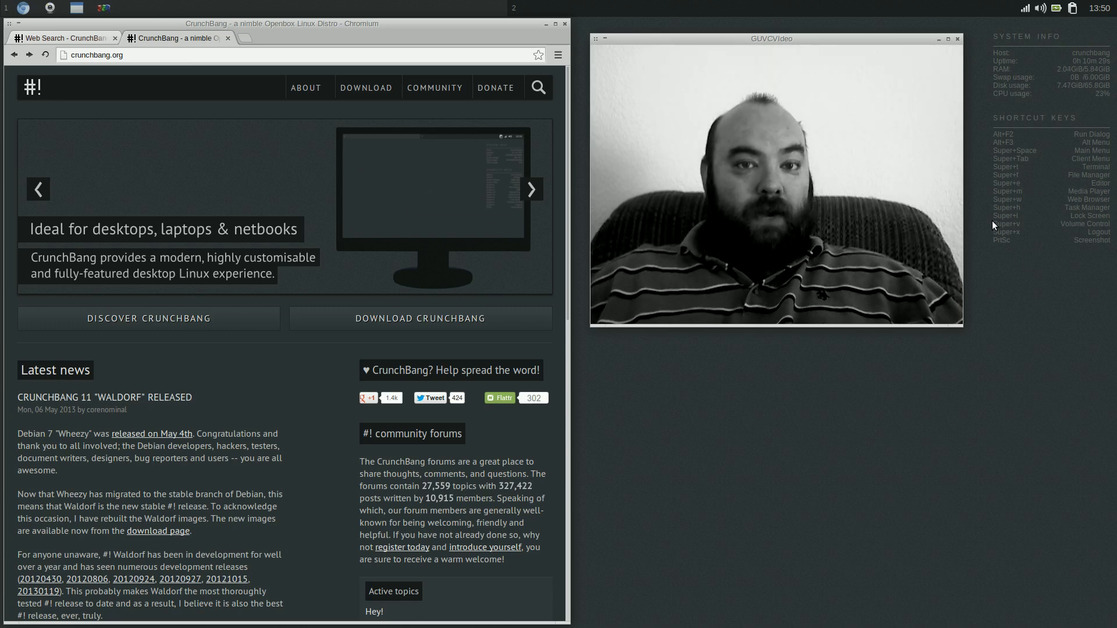
# Bring up the Openbox root menu on the desktop and browse its submenus
pyautogui.rightClick(697, 362)
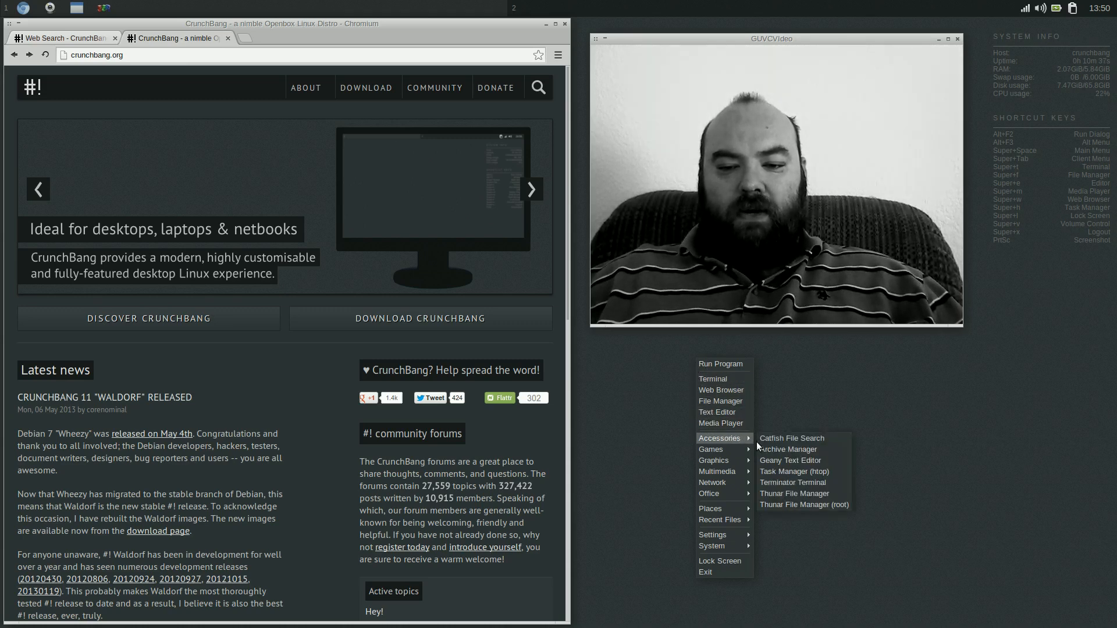
pyautogui.moveTo(713, 461)
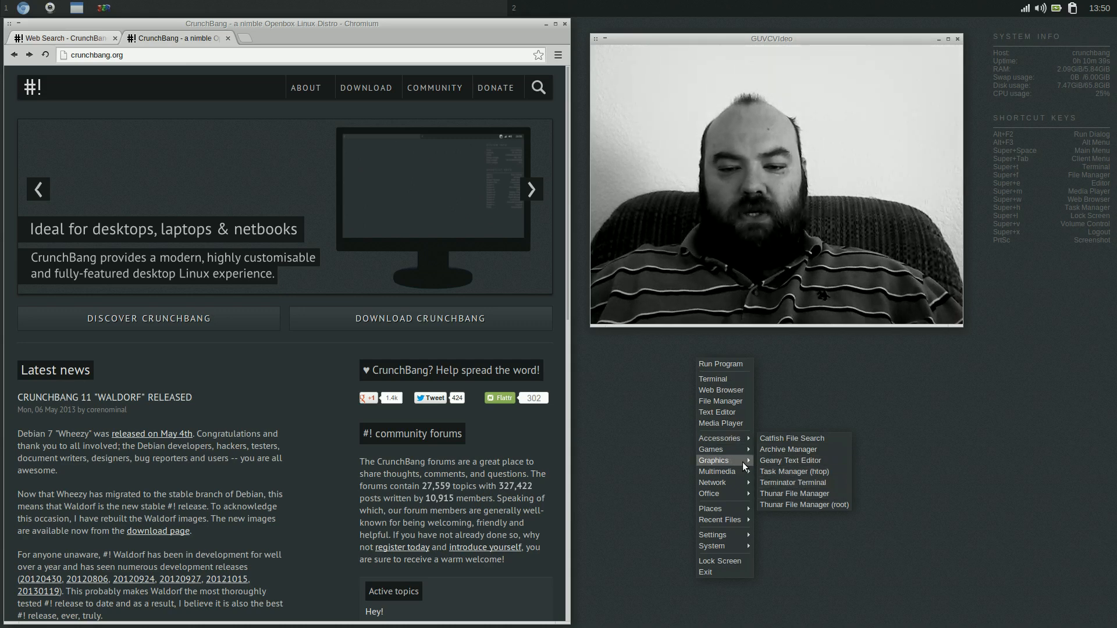
pyautogui.moveTo(711, 450)
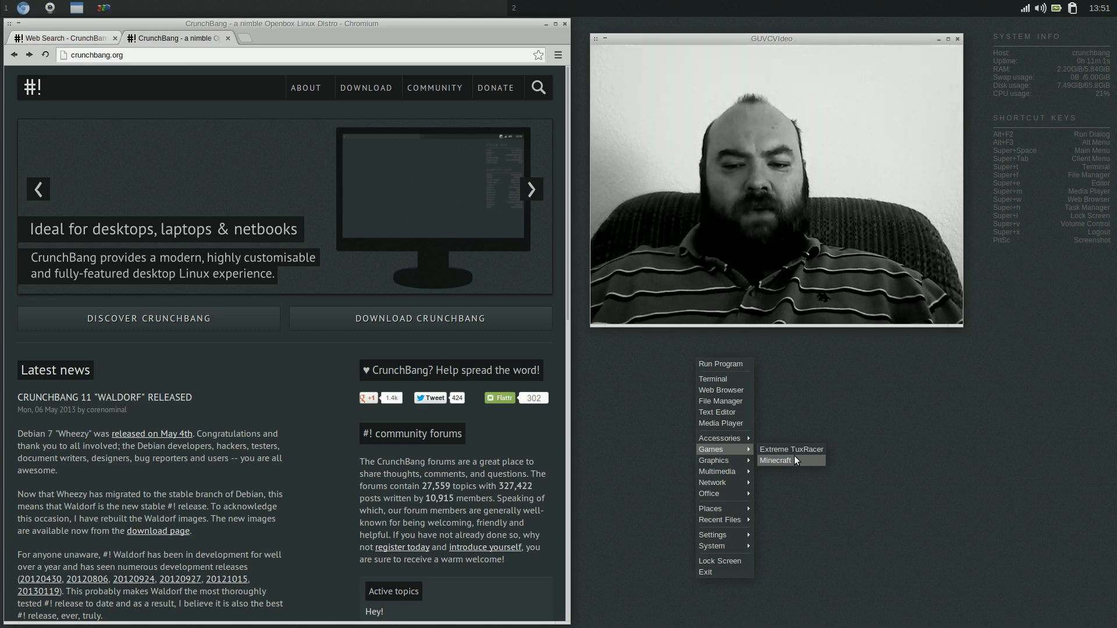
pyautogui.moveTo(712, 460)
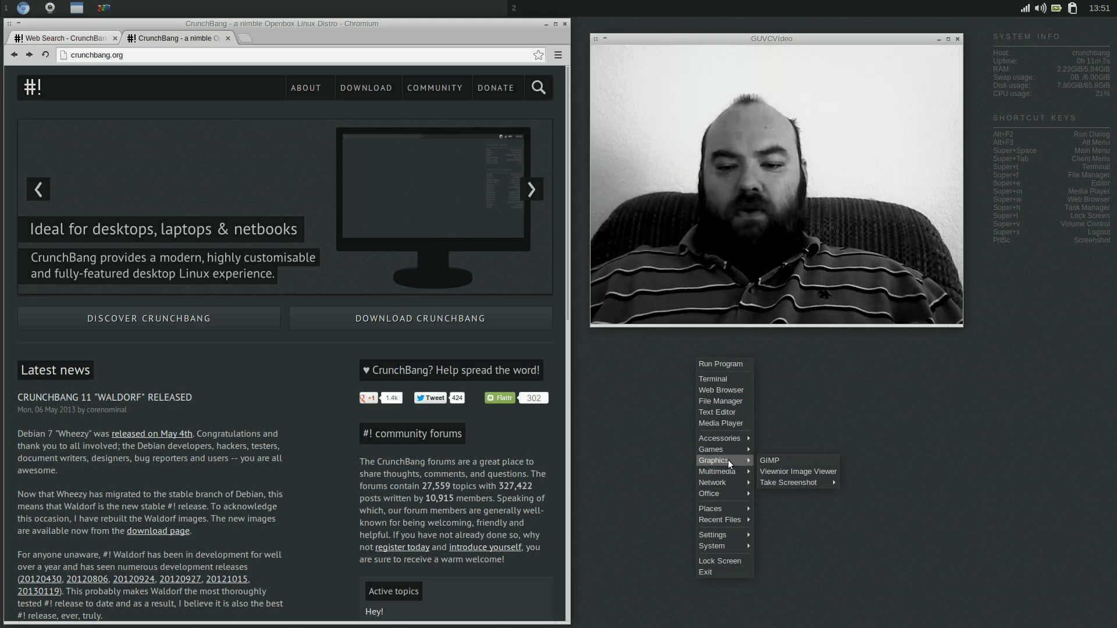
pyautogui.moveTo(718, 471)
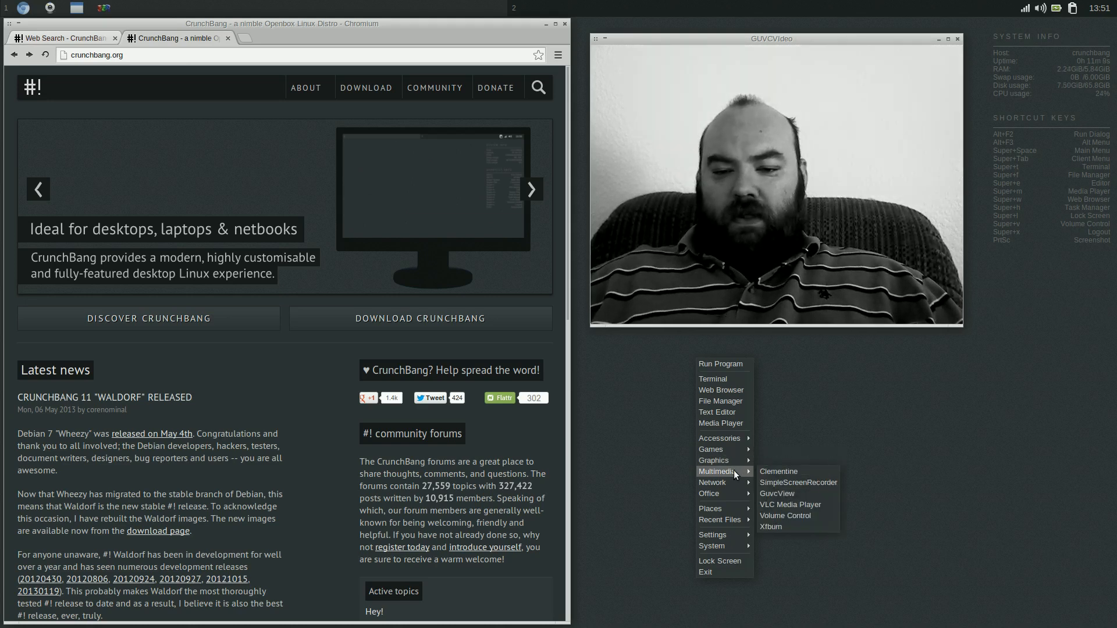
pyautogui.moveTo(798, 494)
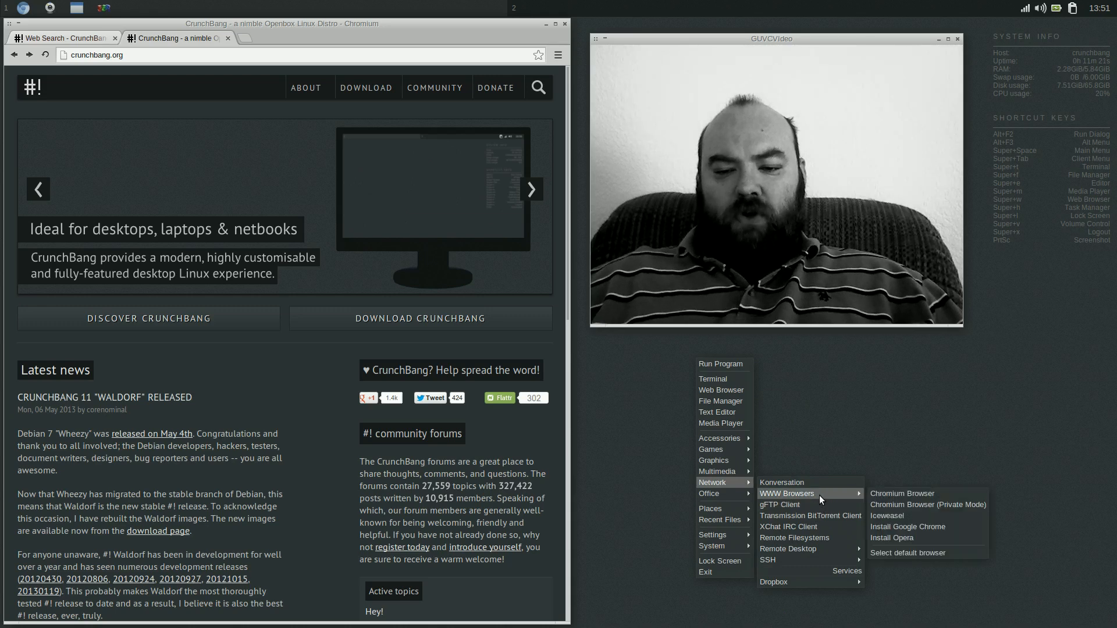
pyautogui.moveTo(903, 503)
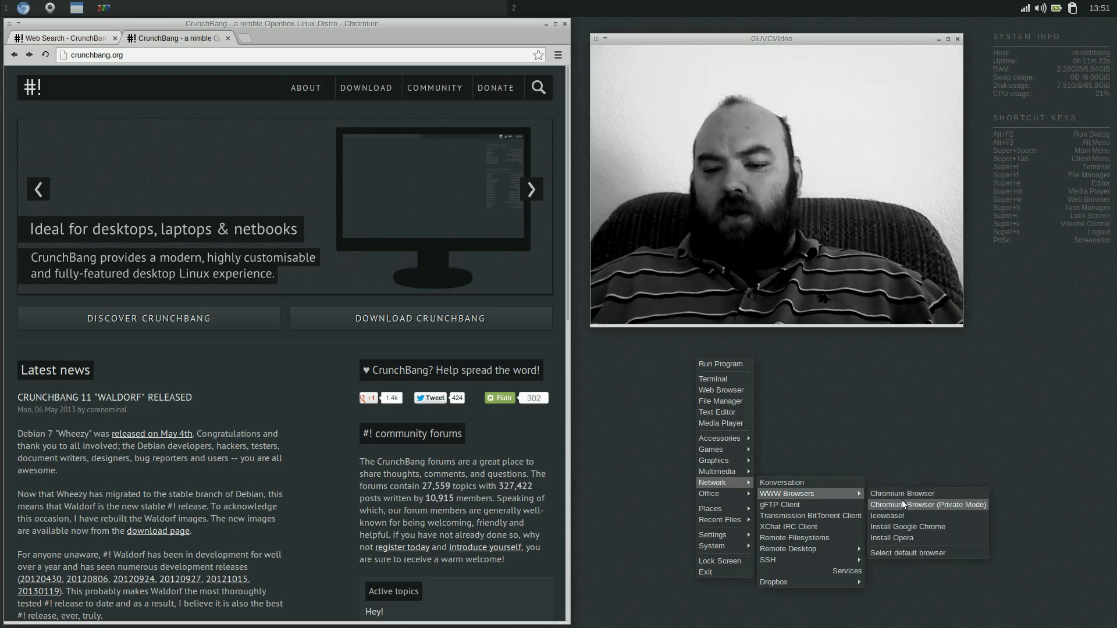
pyautogui.moveTo(909, 527)
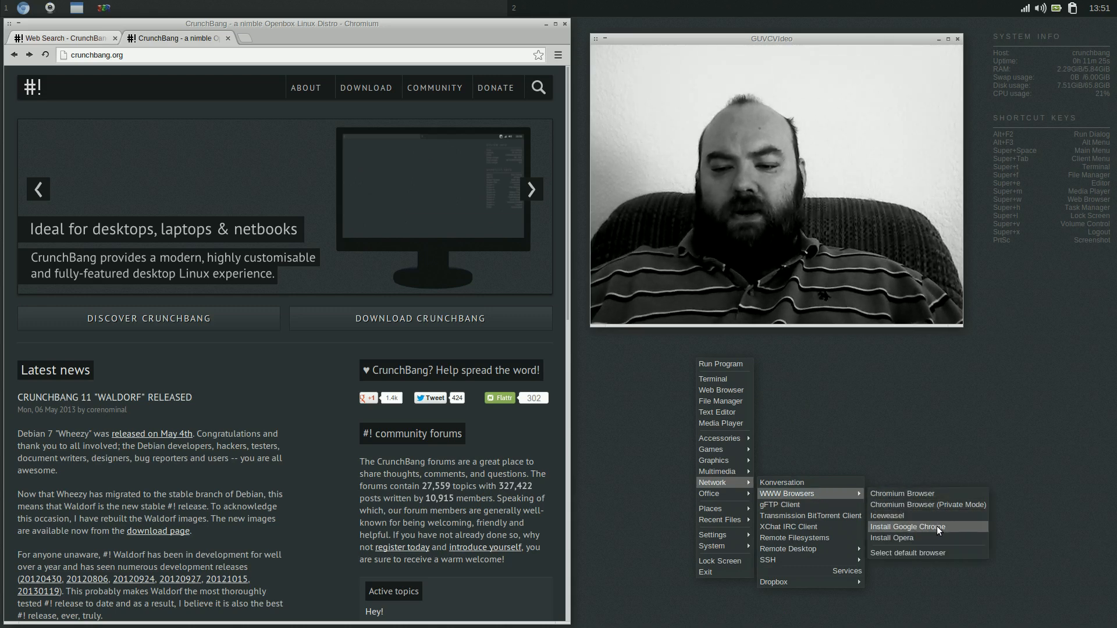
pyautogui.moveTo(926, 537)
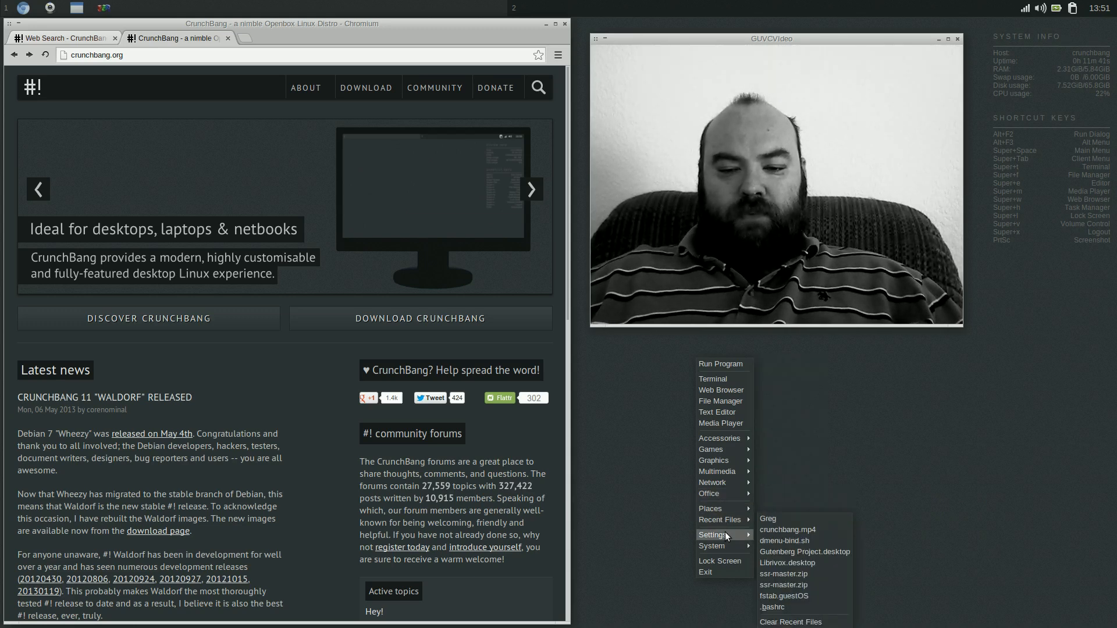
pyautogui.moveTo(712, 535)
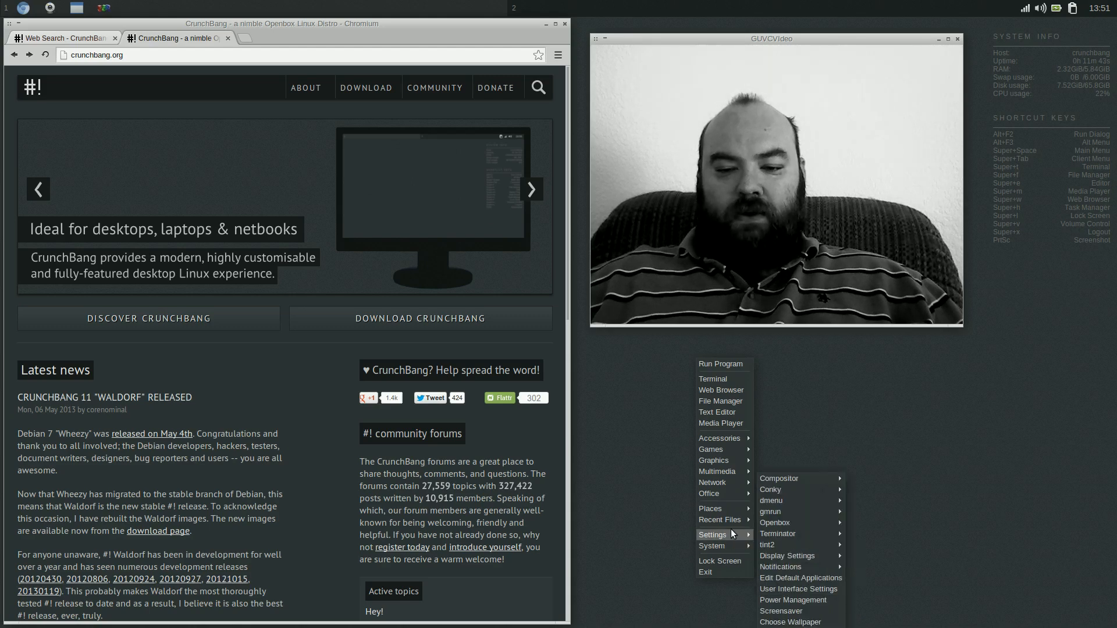
# Dismiss the Openbox root menu by clicking an empty desktop area
pyautogui.click(642, 450)
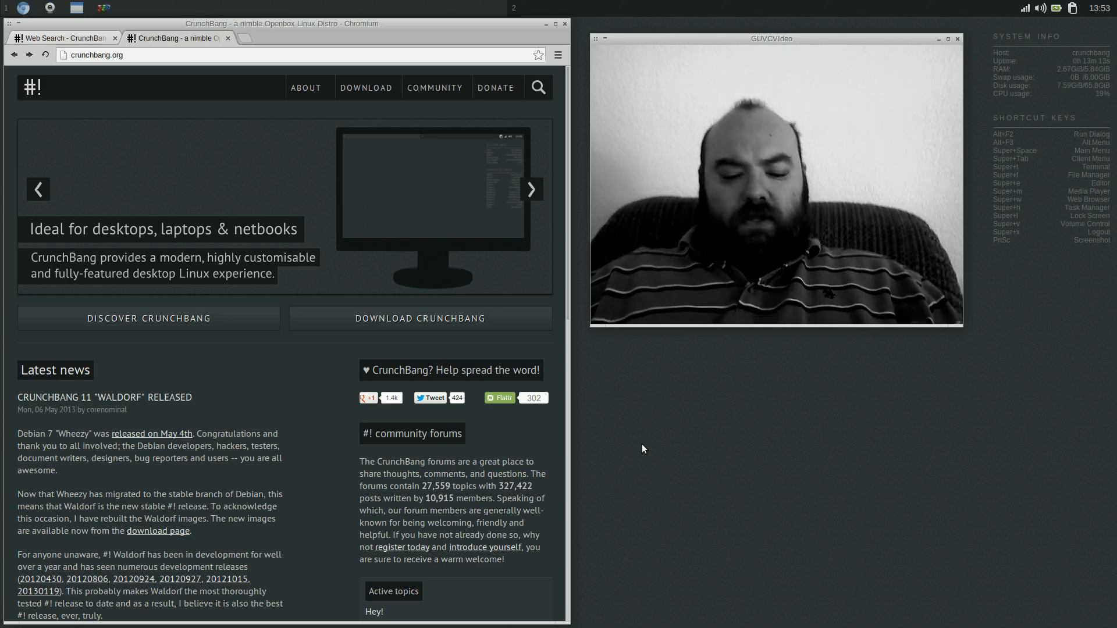
# Bring up the Openbox root menu again to reach the Settings > Openbox entries
pyautogui.rightClick(642, 449)
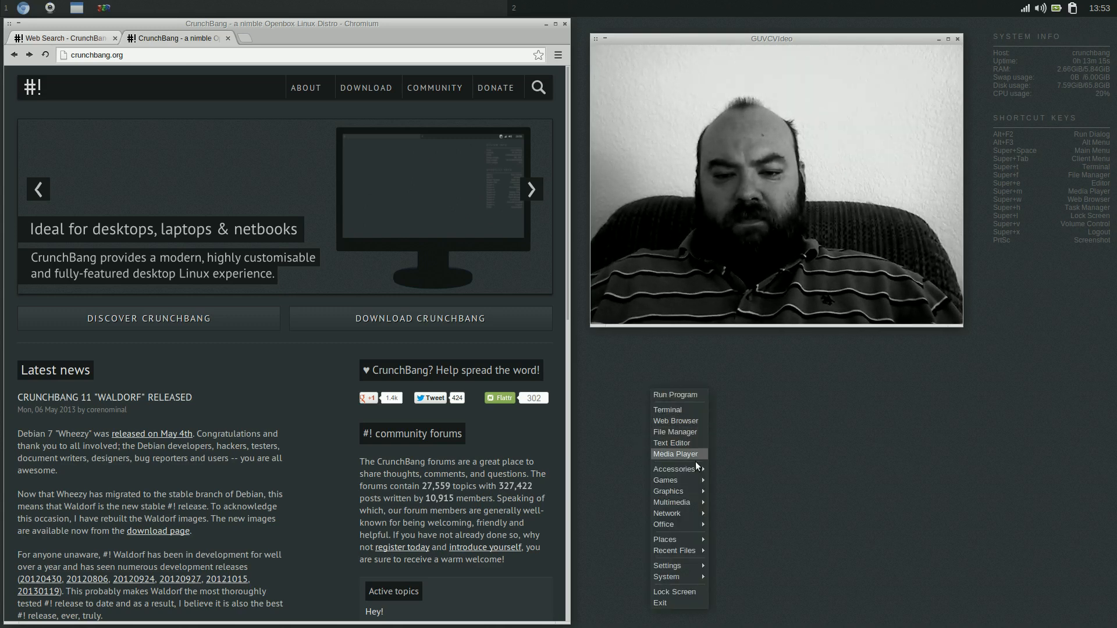
pyautogui.moveTo(668, 491)
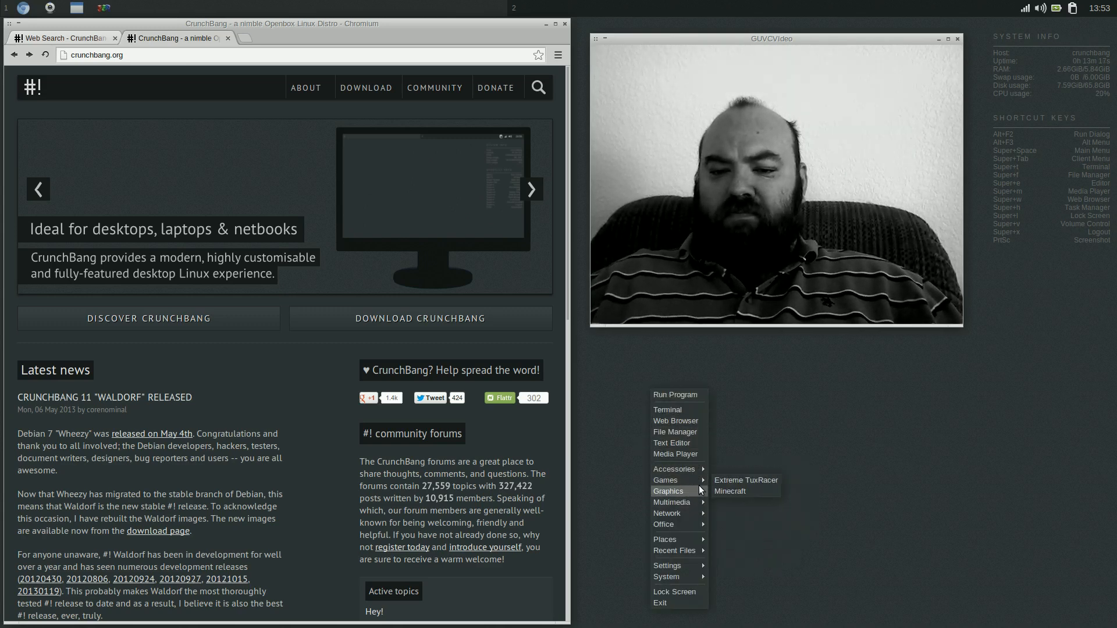
pyautogui.moveTo(667, 491)
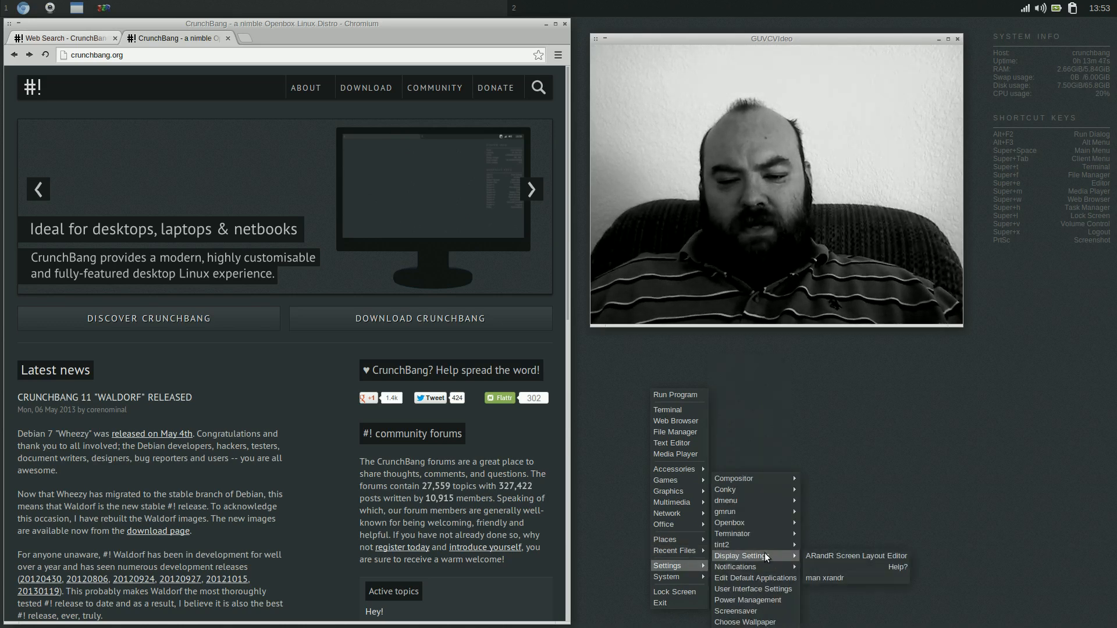
pyautogui.moveTo(728, 523)
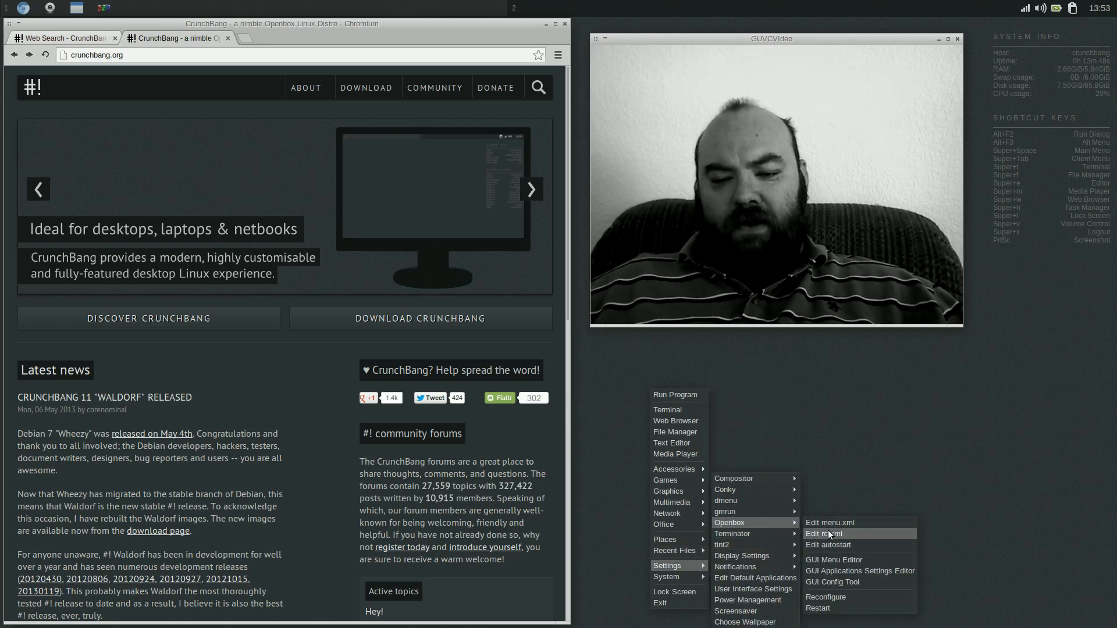
pyautogui.moveTo(834, 560)
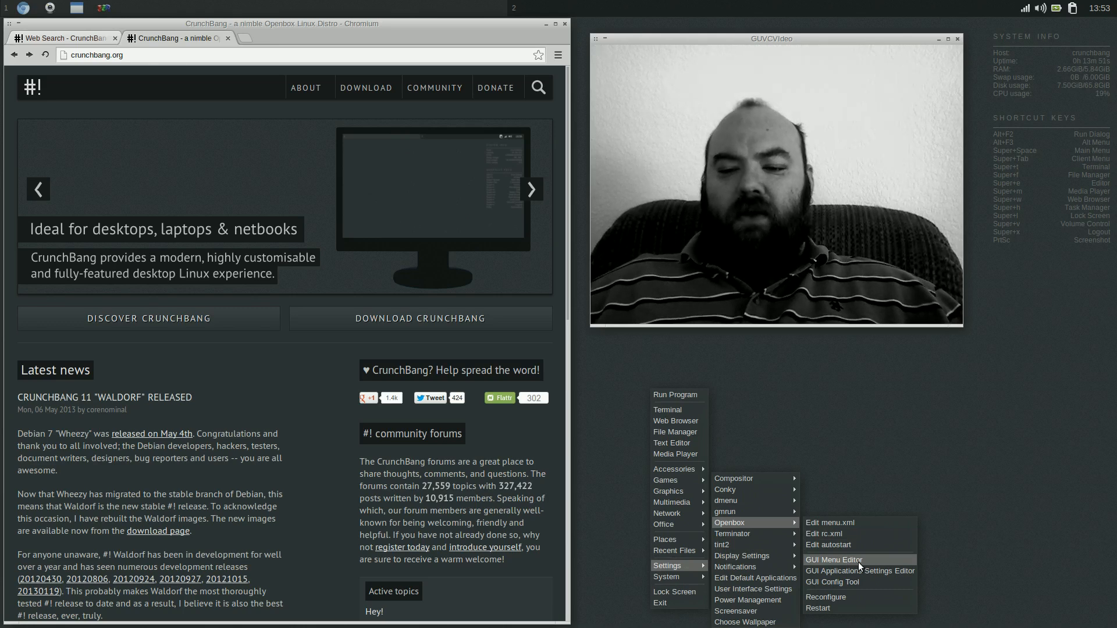
pyautogui.moveTo(845, 534)
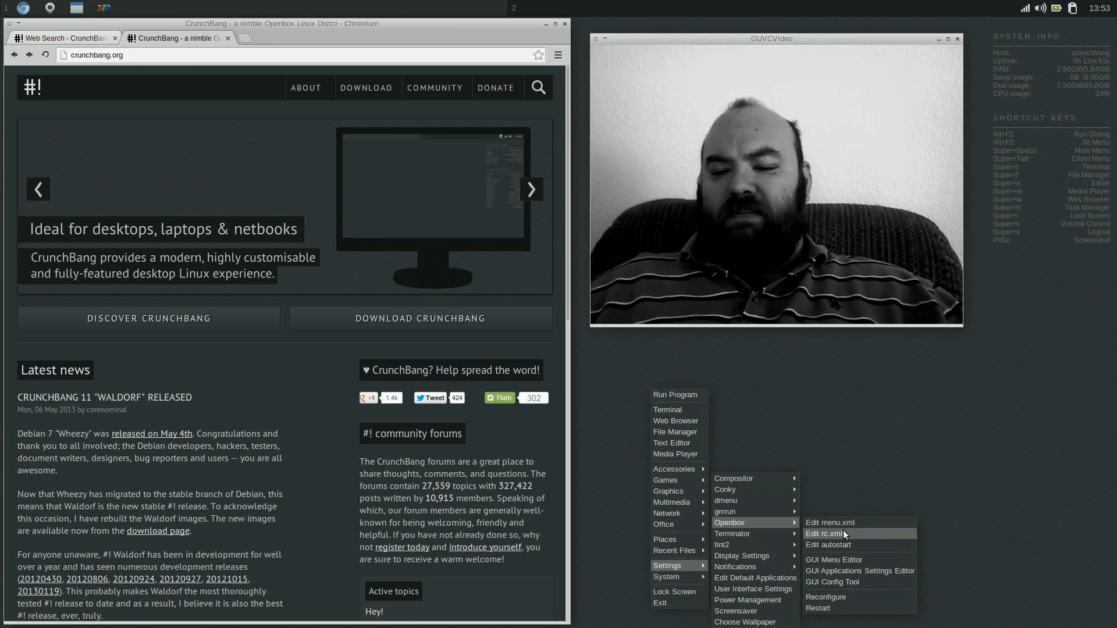
pyautogui.moveTo(829, 523)
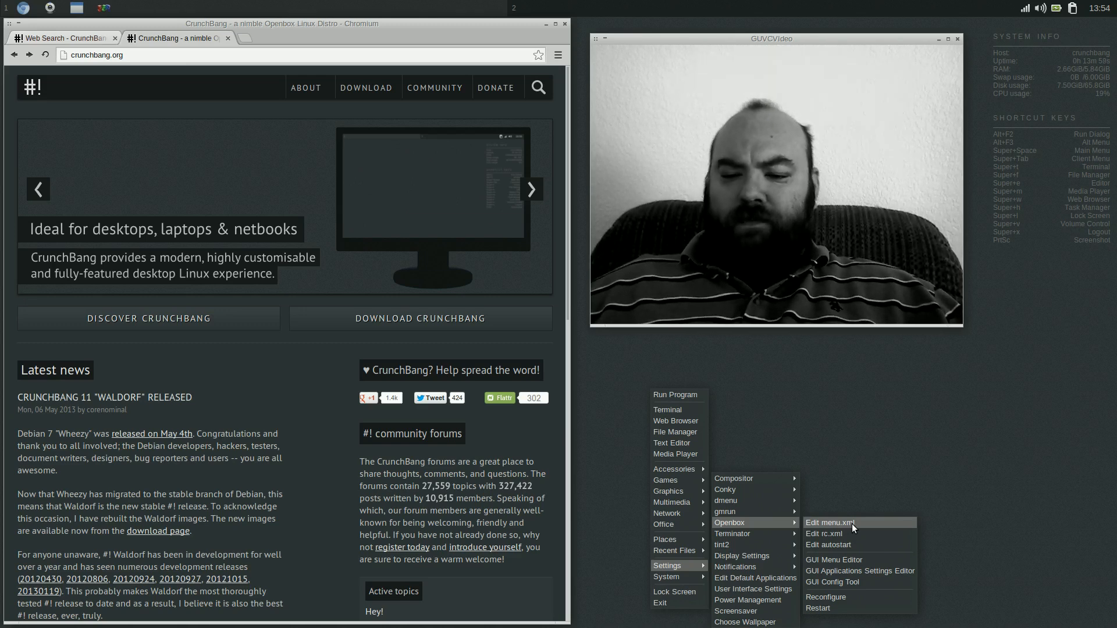
pyautogui.moveTo(852, 562)
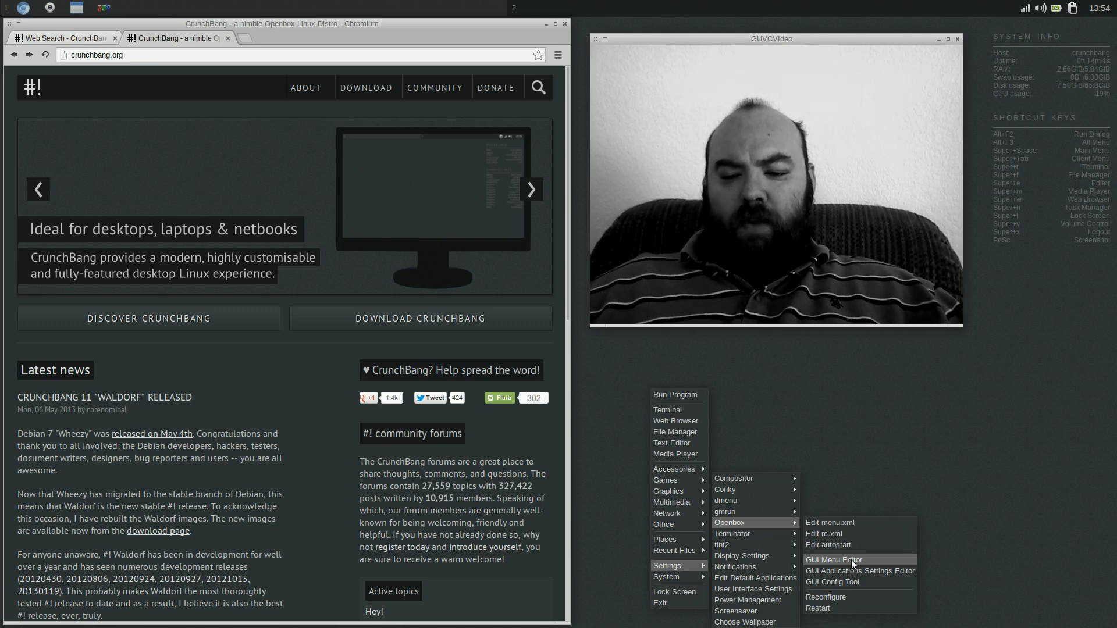
# Launch Obmenu and show the Multimedia > Clementine entry with its clementine command
pyautogui.click(833, 559)
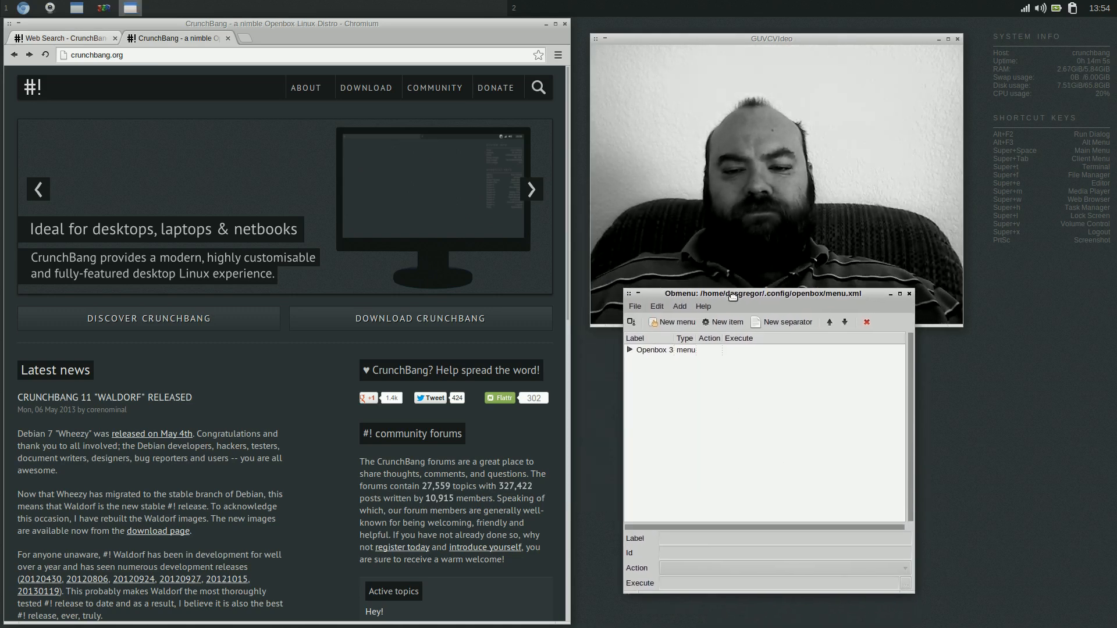
pyautogui.click(629, 351)
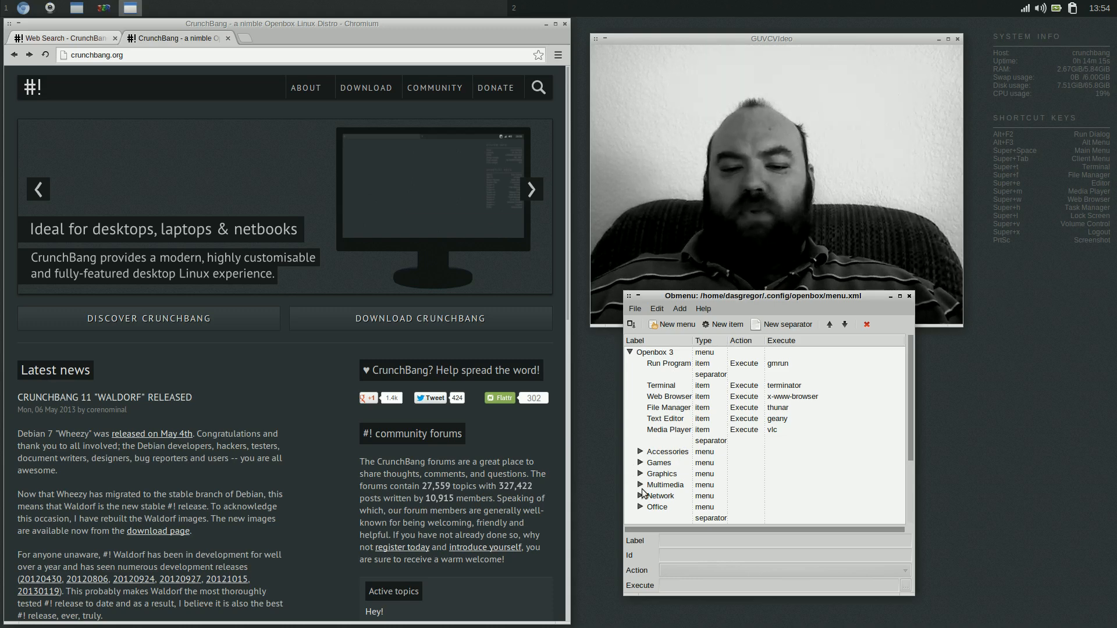
pyautogui.click(640, 486)
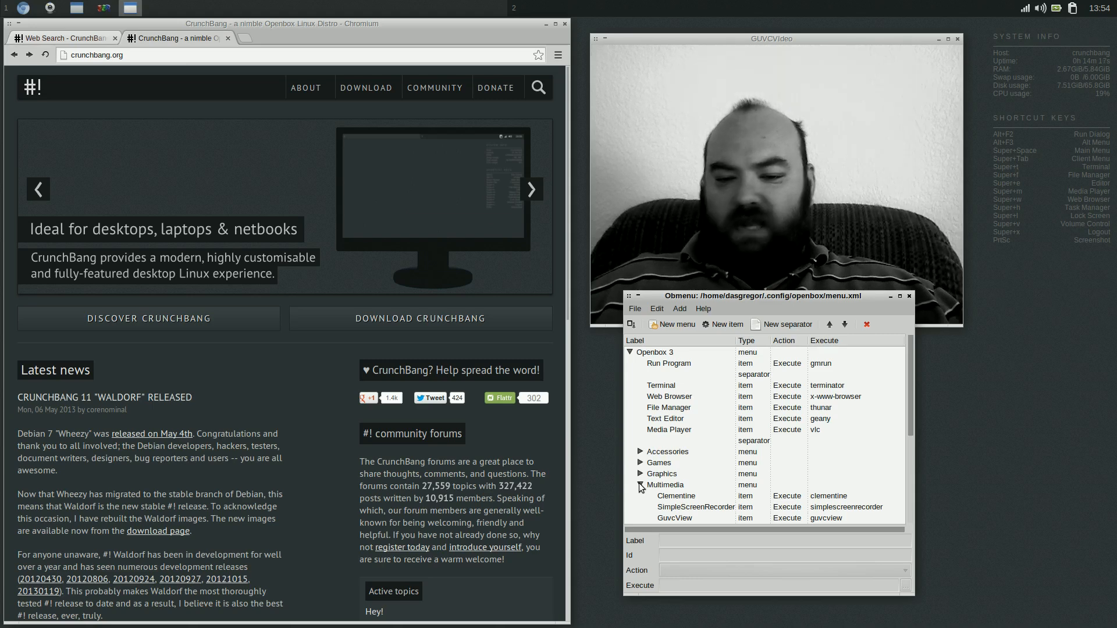
pyautogui.click(675, 496)
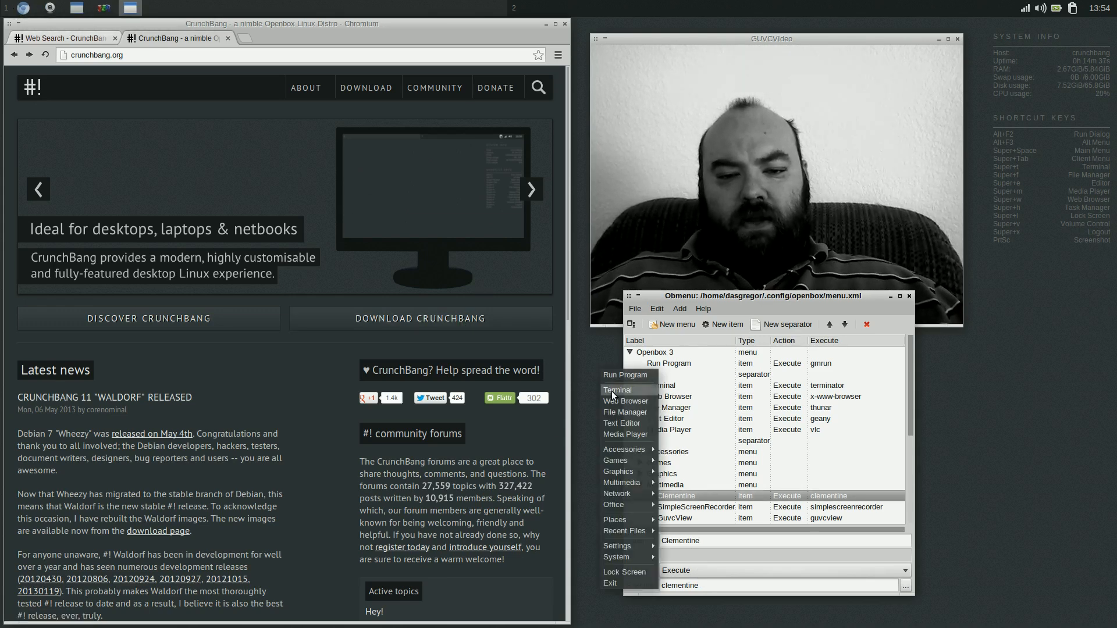
# Start a Terminator window and enter clementine at the shell prompt
pyautogui.click(617, 390)
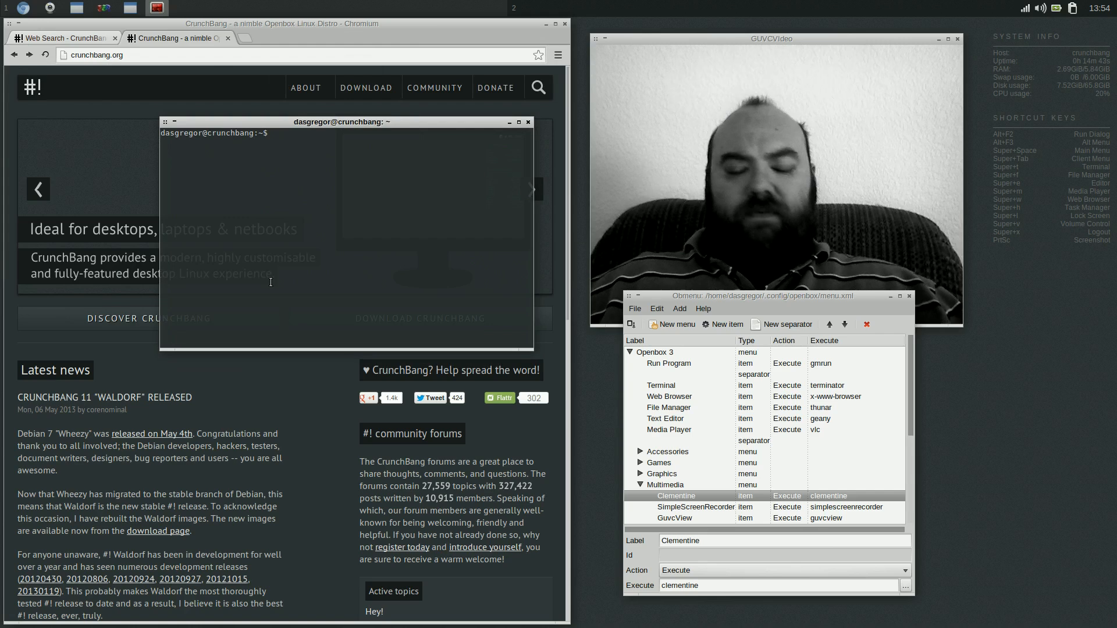
pyautogui.write('clementine')
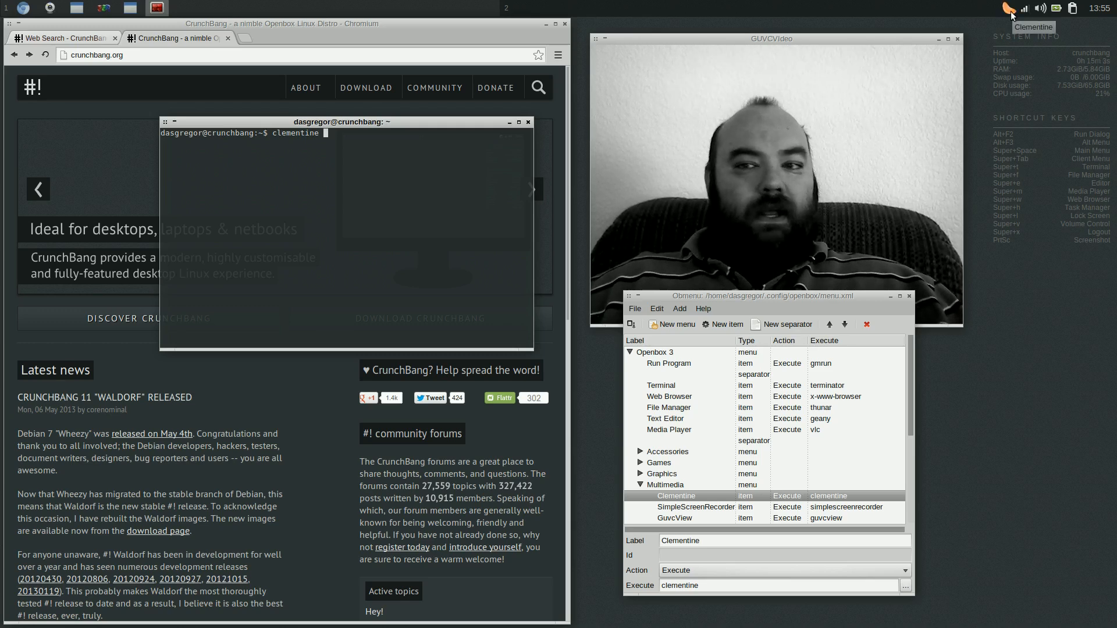
# Run clementine to launch the player and browse its album Library pane
pyautogui.press('Return')
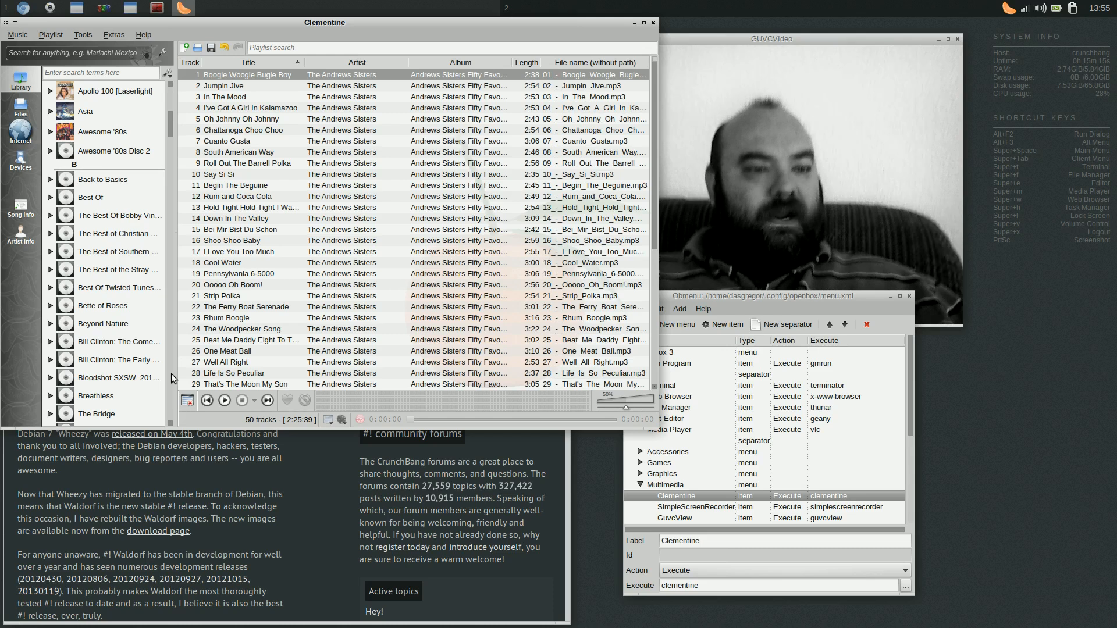
pyautogui.scroll(-3)
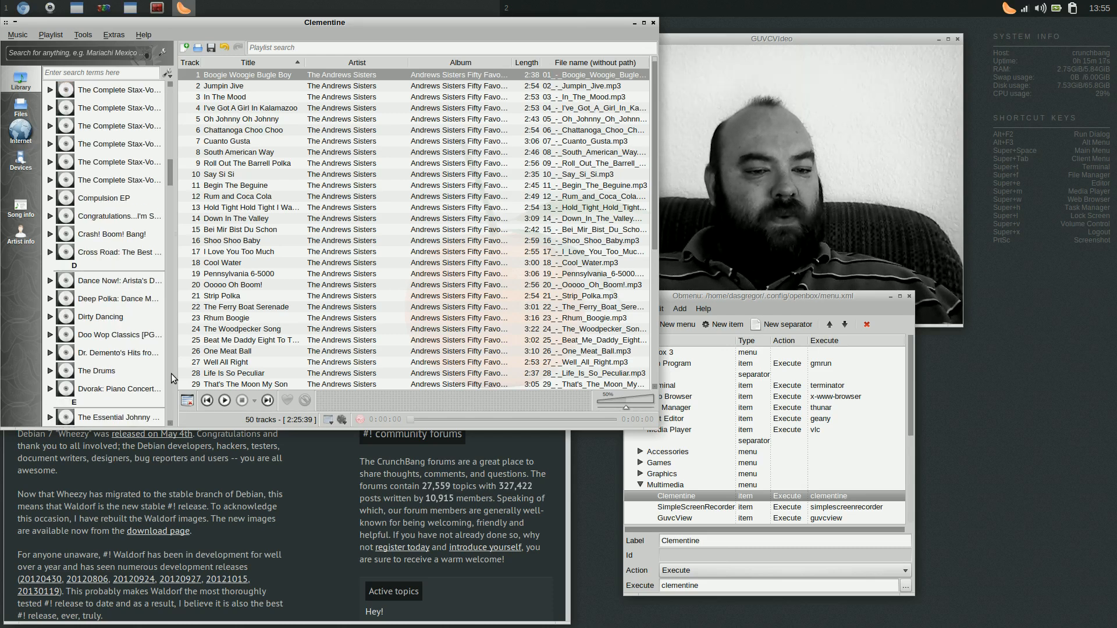
pyautogui.scroll(-3)
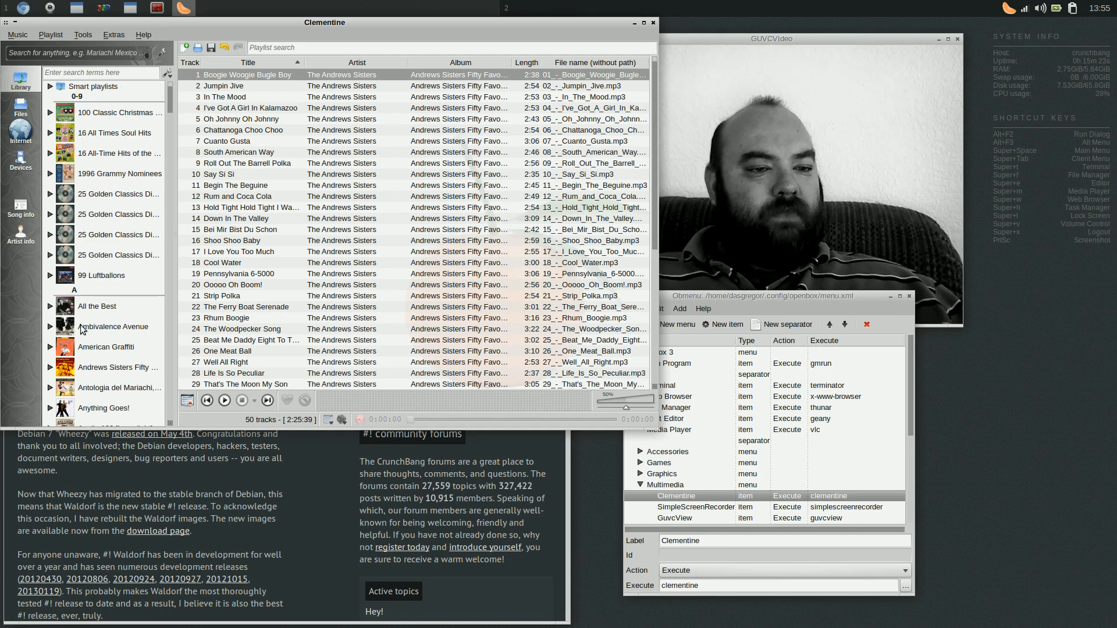
pyautogui.scroll(-3)
pyautogui.write('clementine')
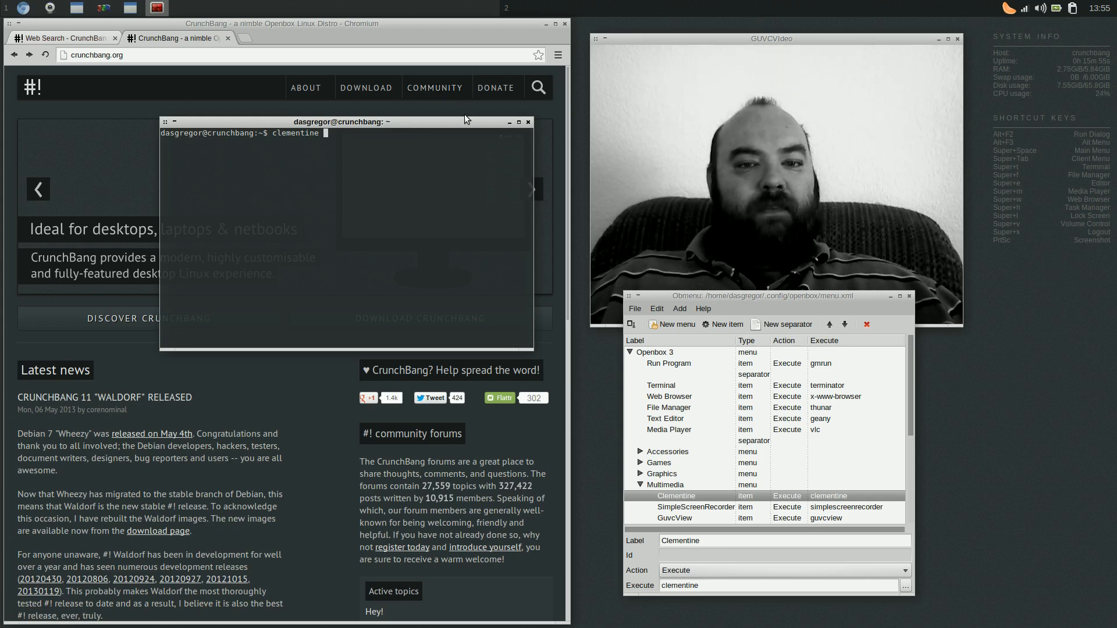
# Move the Terminator window lower on the desktop, below the browser hero area
pyautogui.moveTo(341, 121); pyautogui.dragTo(398, 345)
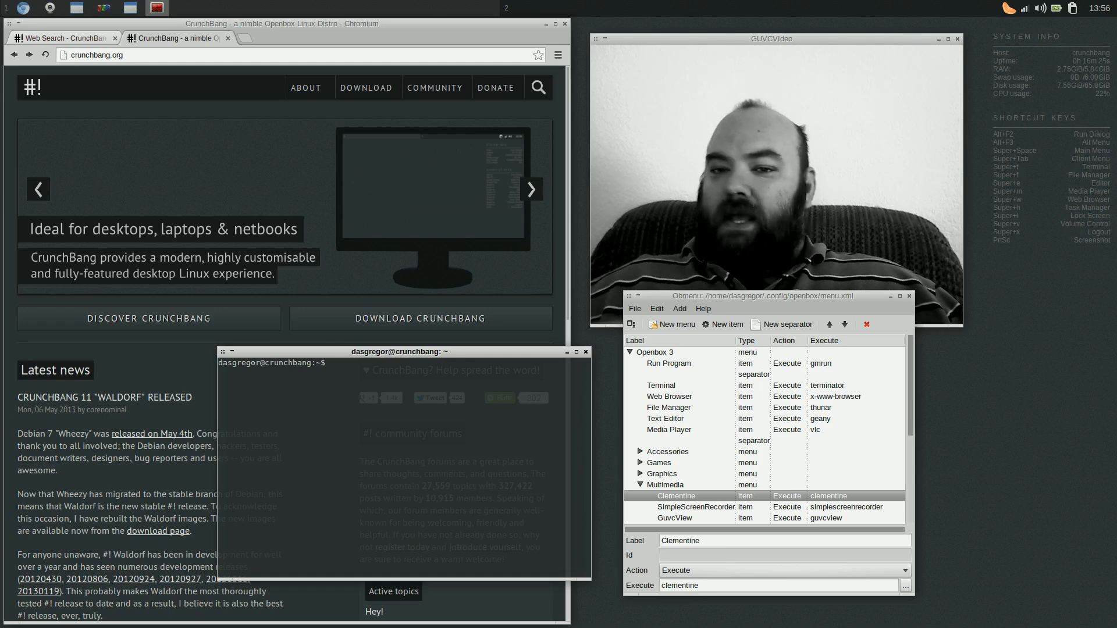
# Show Obmenu's Games > Minecraft entry executing /mnt/media/Games/minecraft/minecraft.sh
pyautogui.write('sim')
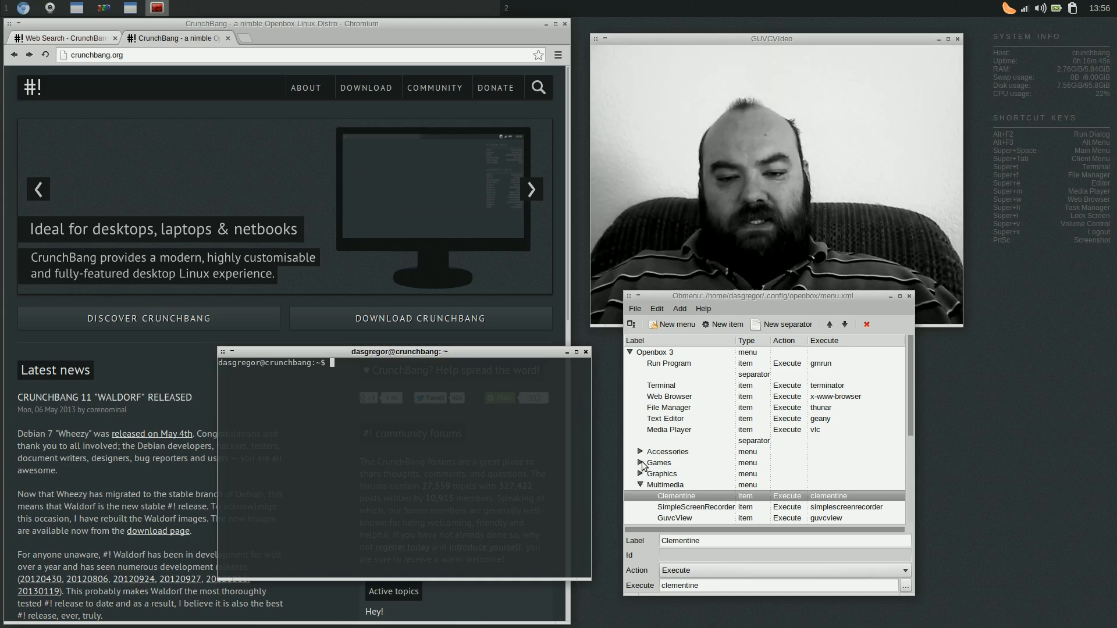
pyautogui.click(640, 462)
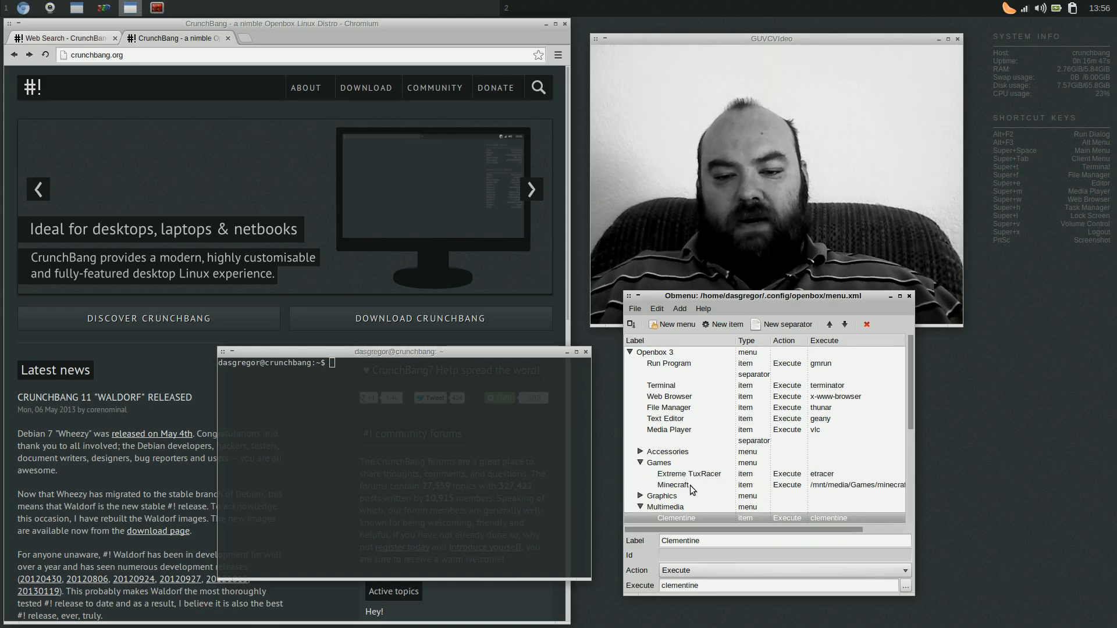
pyautogui.click(674, 485)
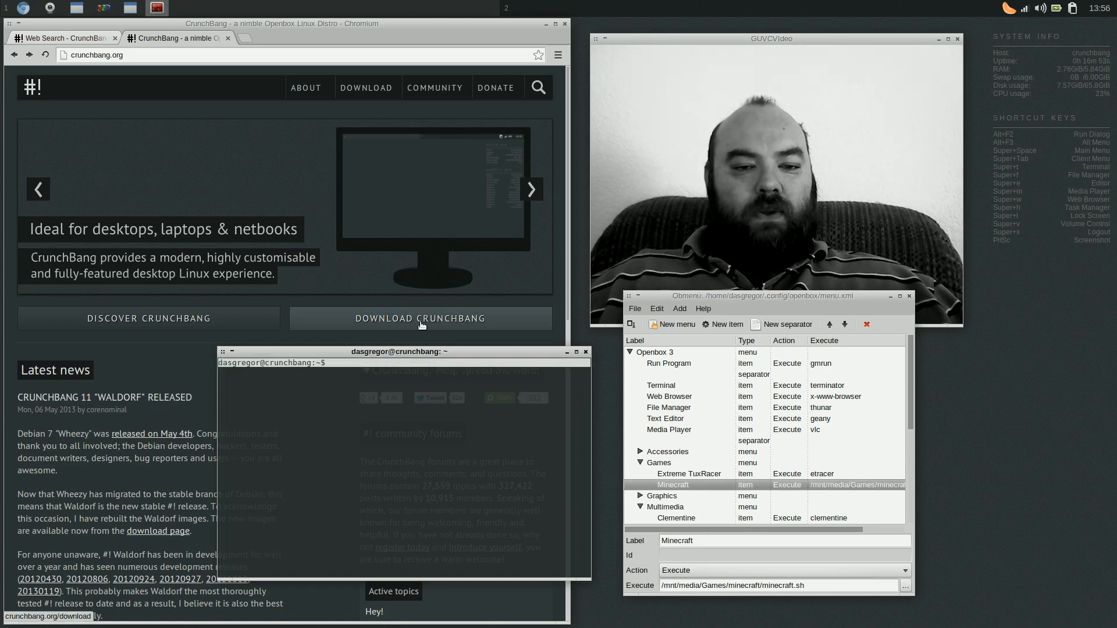
# Page /mnt/media/Games/minecraft/minecraft.sh in less, revealing the long java launch command
pyautogui.moveTo(400, 351); pyautogui.dragTo(353, 90)
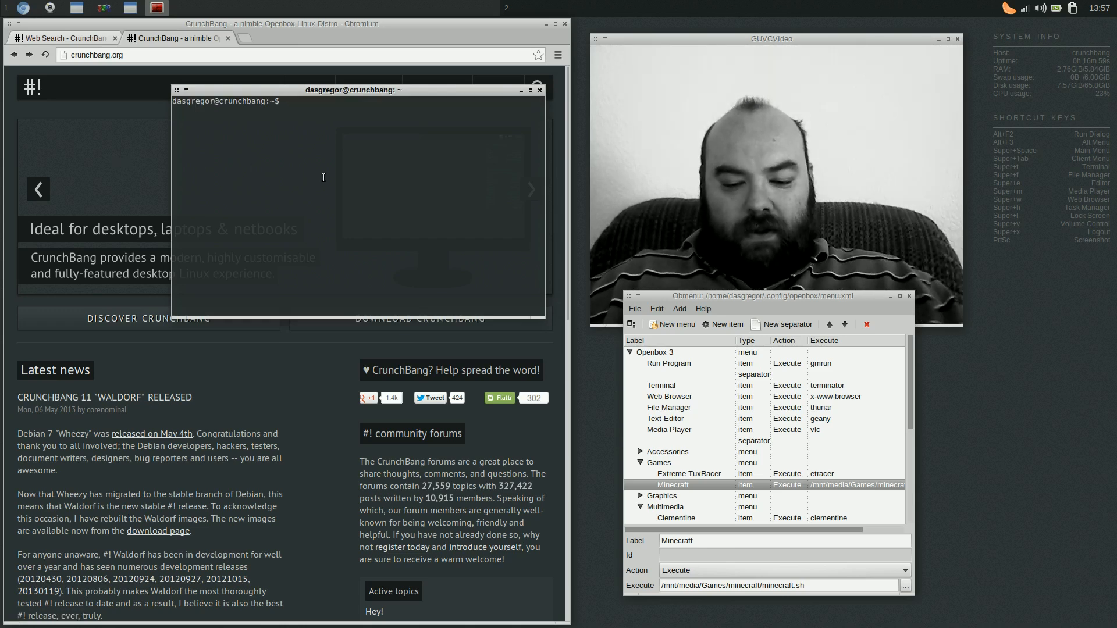
pyautogui.write('less /')
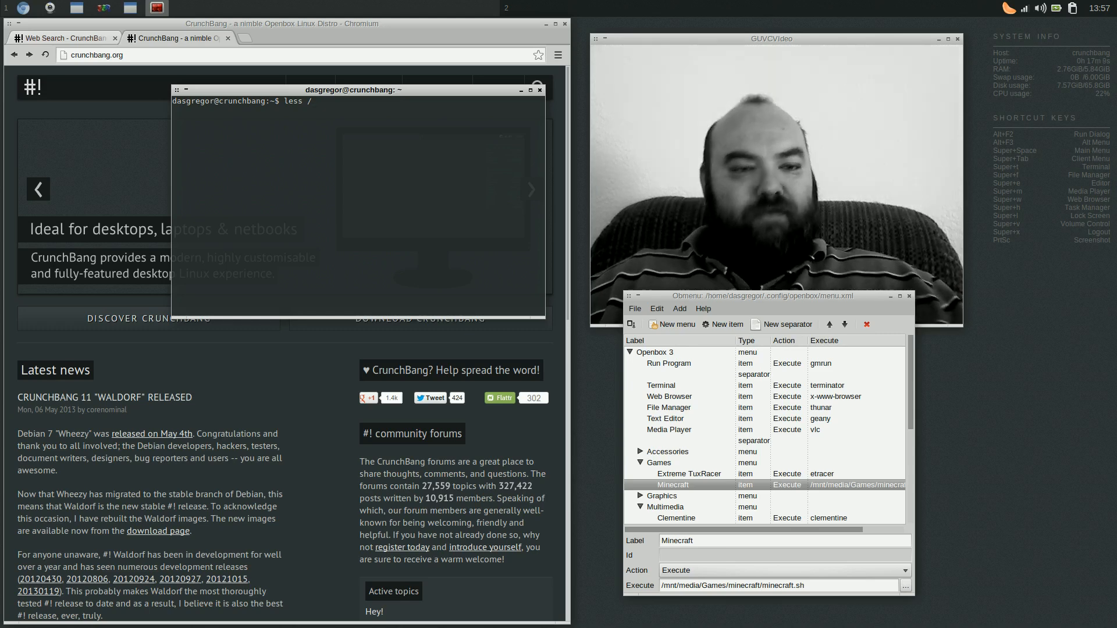
pyautogui.write('mnt')
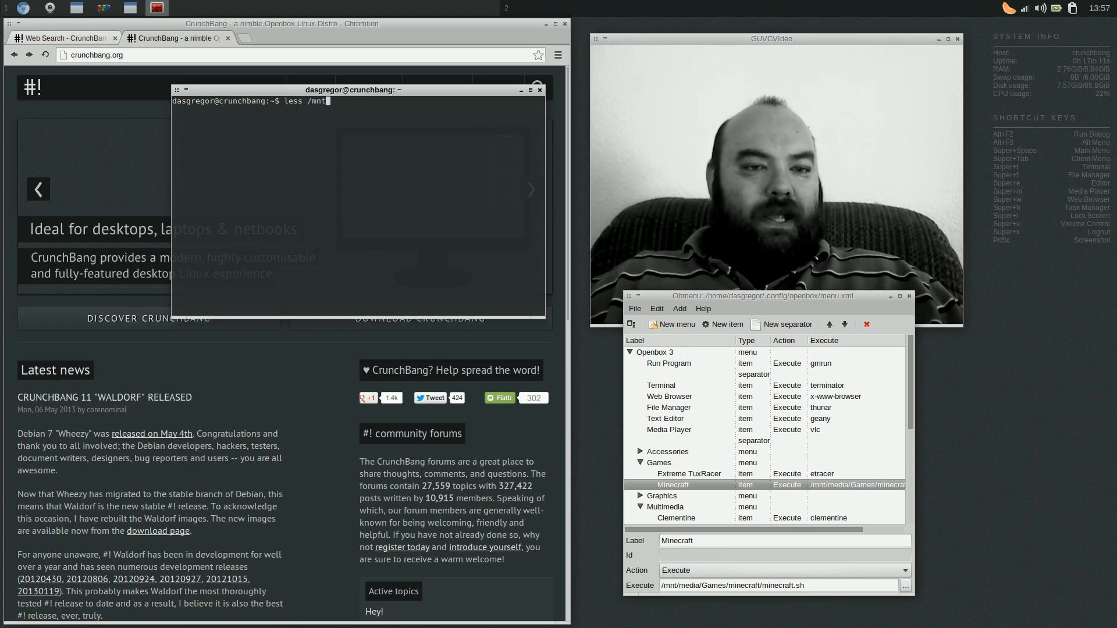
pyautogui.write('/')
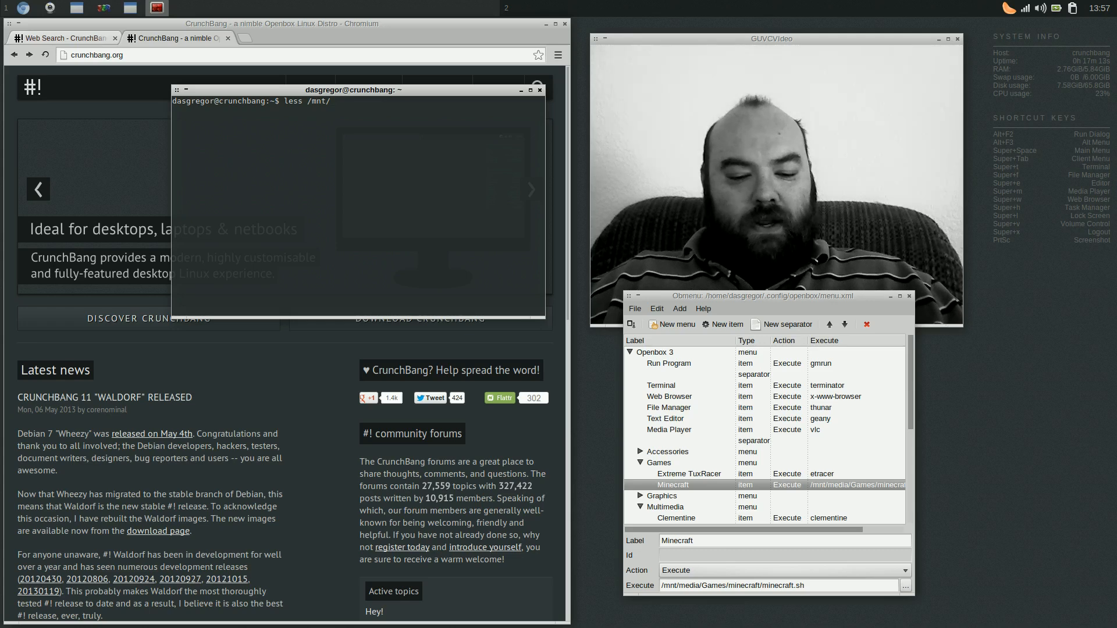
pyautogui.write('media/Games/')
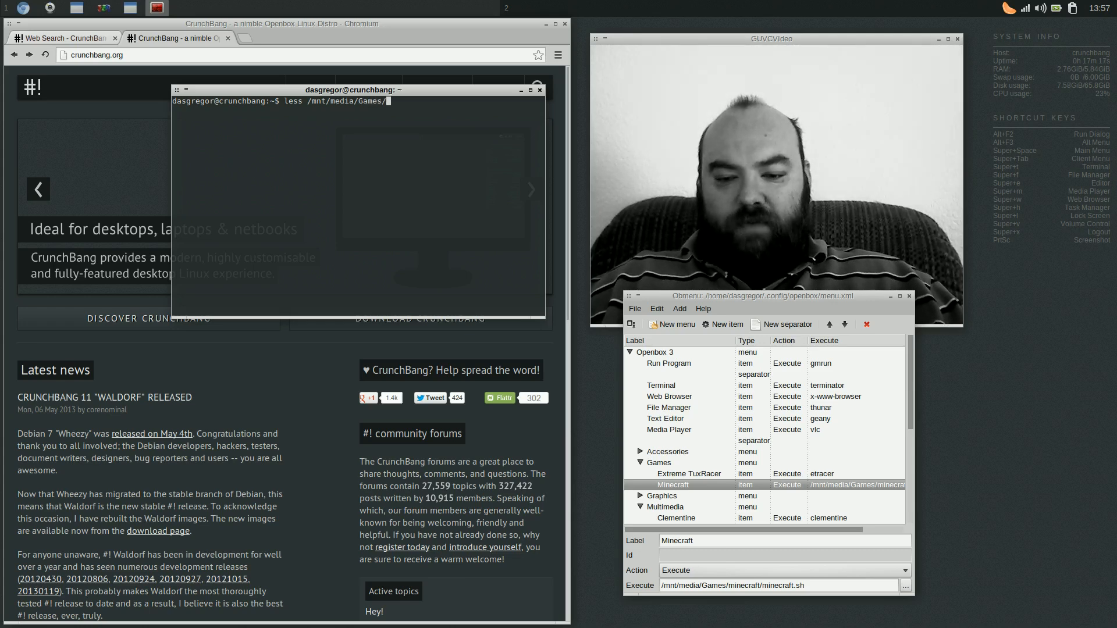
pyautogui.write('mine')
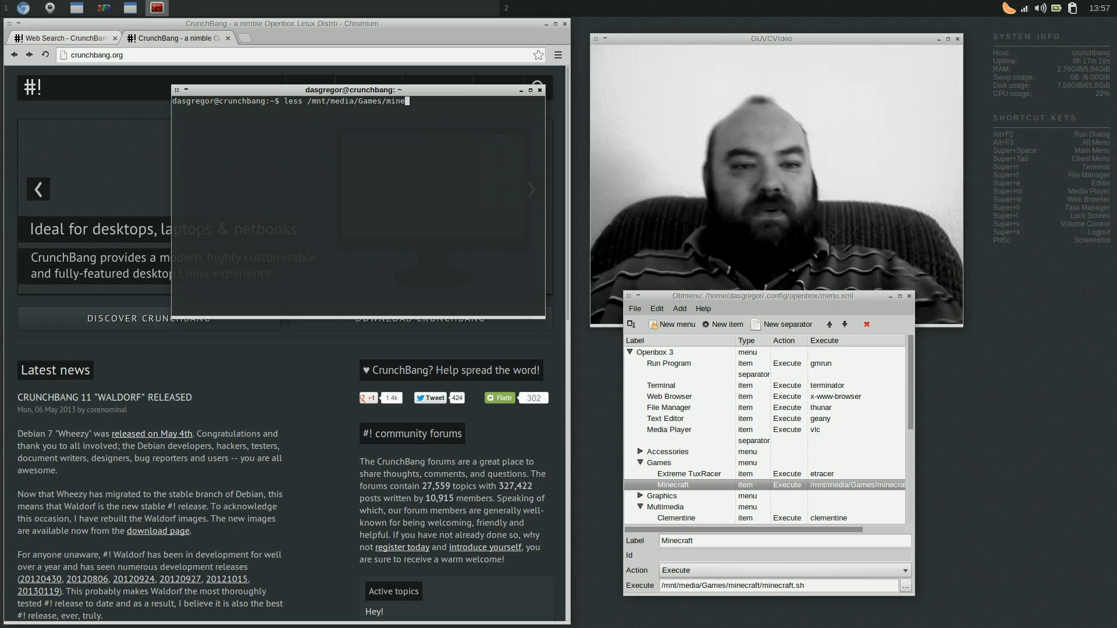
pyautogui.write('craft/')
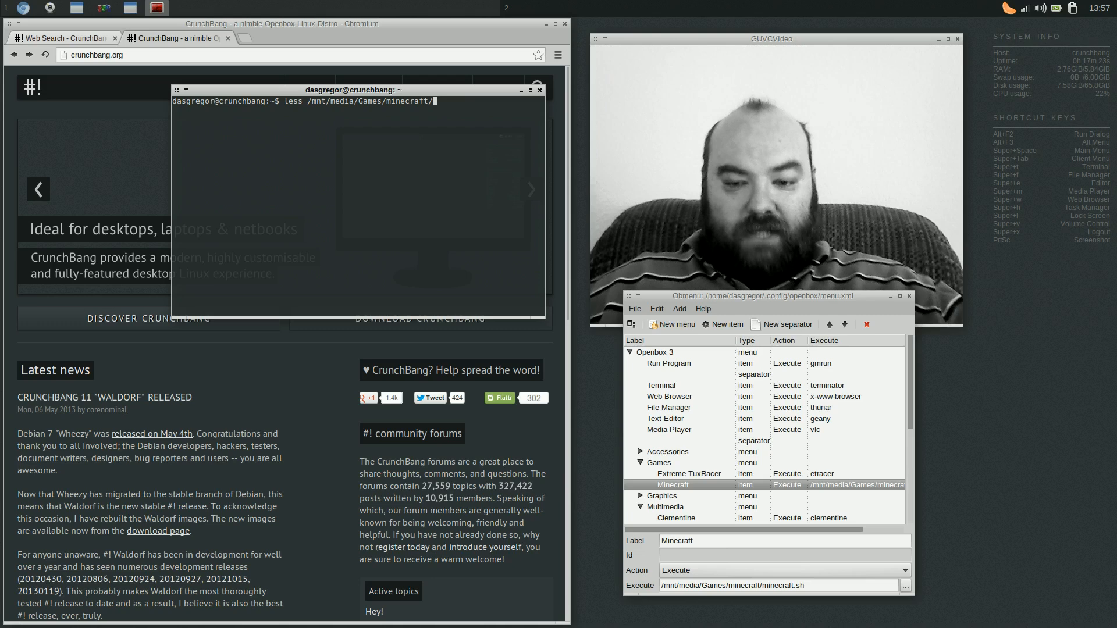
pyautogui.write('mine')
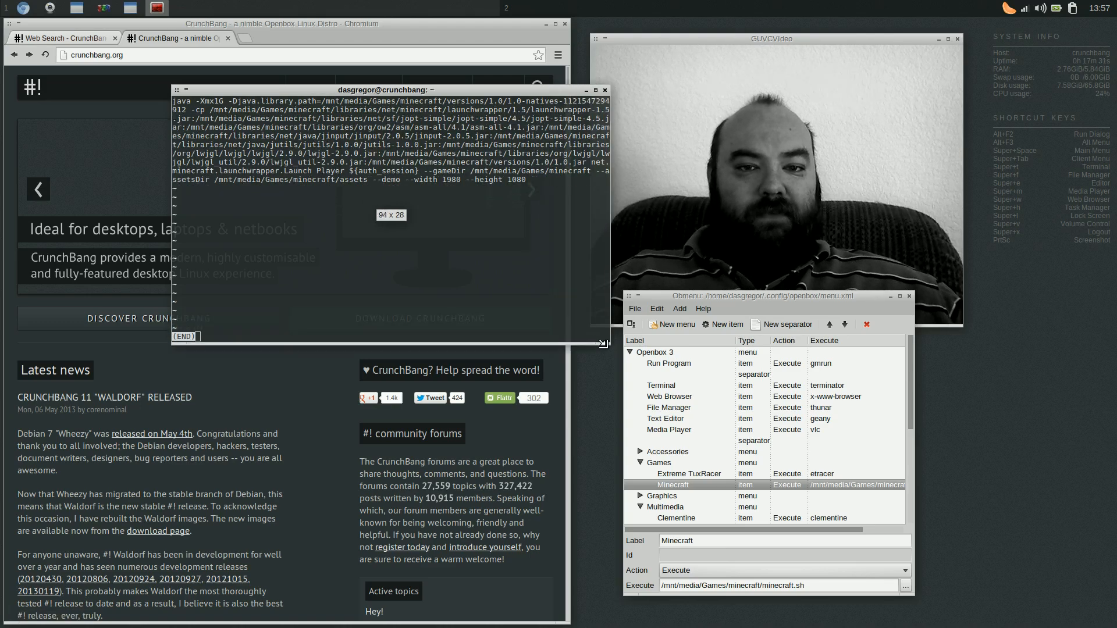
# Widen the terminal so the script's java command fits before quitting less and closing windows
pyautogui.moveTo(604, 344); pyautogui.dragTo(788, 349)
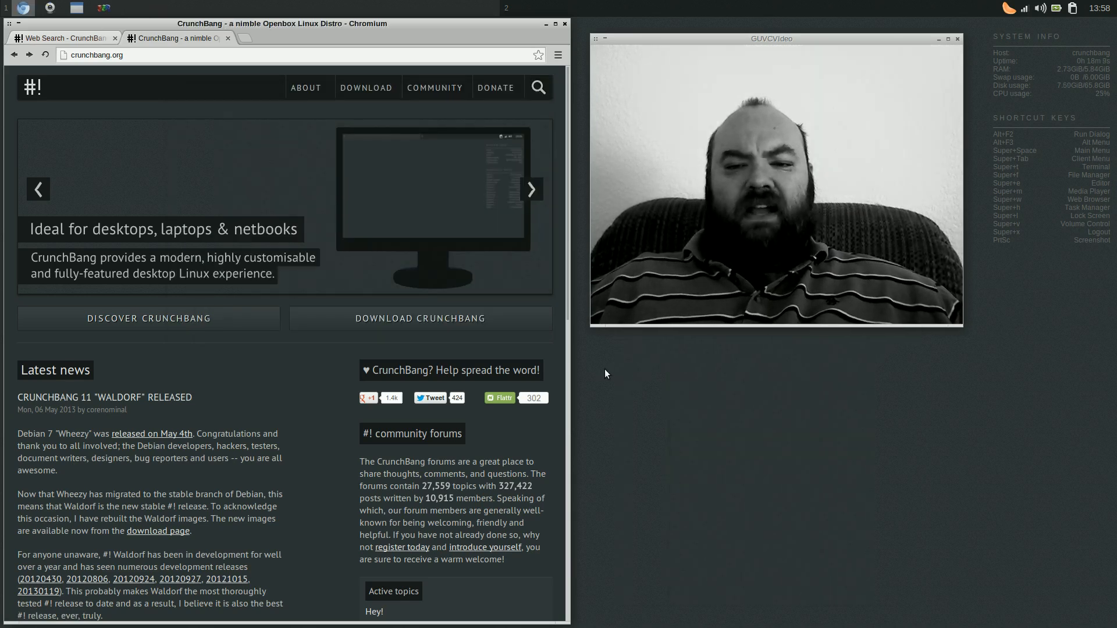
# Launch Minecraft from the desktop menu's Games entry and let it load to the title screen
pyautogui.rightClick(605, 373)
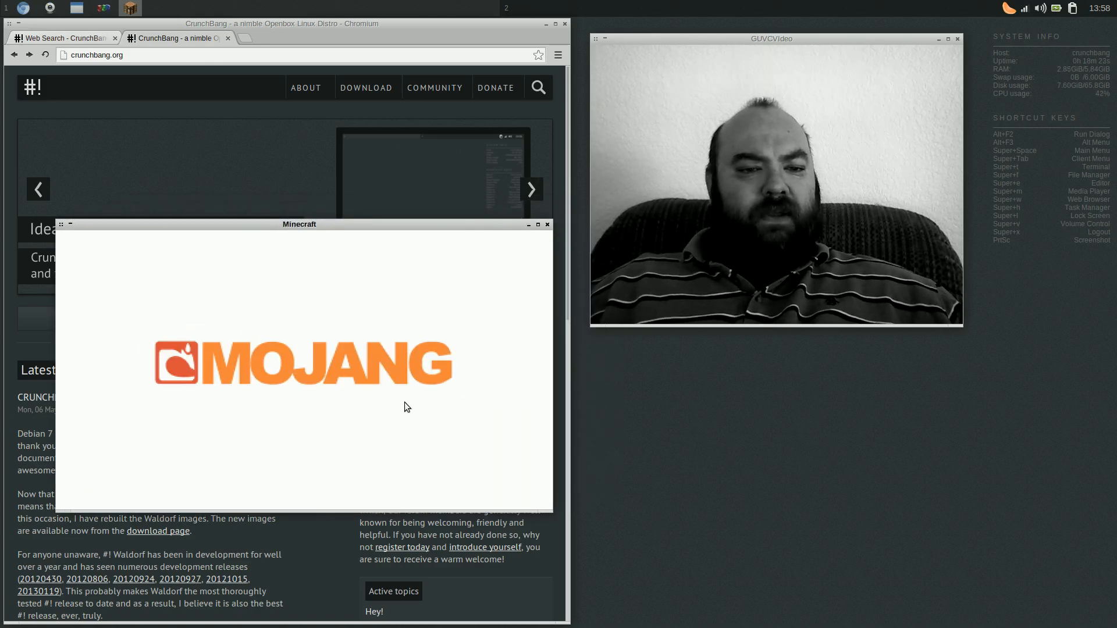
pyautogui.moveTo(466, 441)
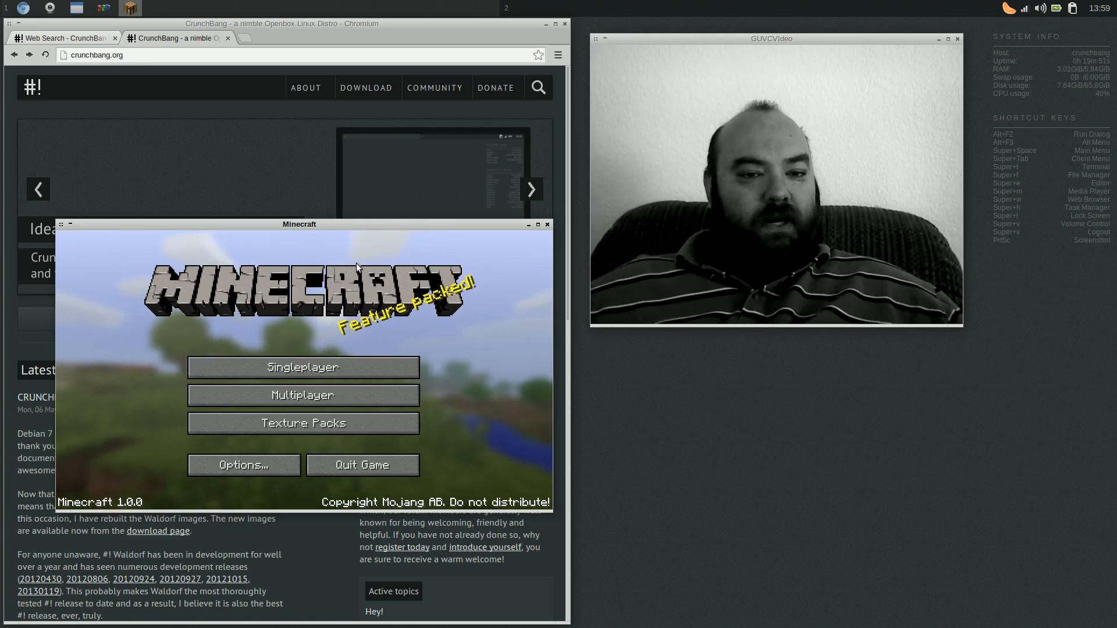
# Reposition then close the Minecraft window and load the About CrunchBang Linux page
pyautogui.moveTo(299, 224); pyautogui.dragTo(334, 286)
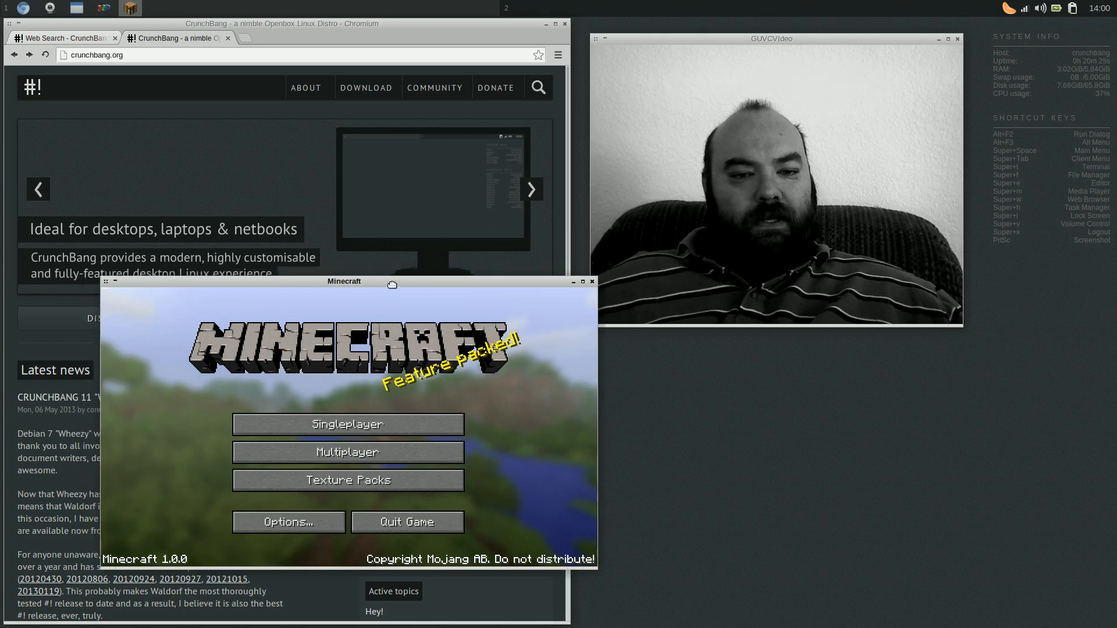
pyautogui.moveTo(344, 280); pyautogui.dragTo(500, 322)
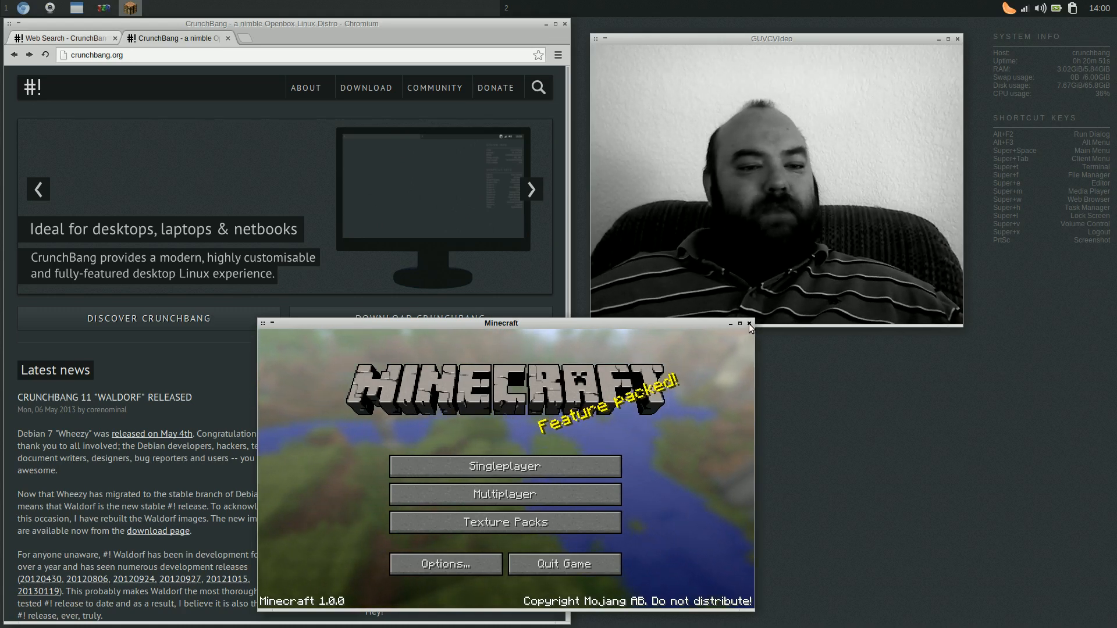
pyautogui.click(730, 324)
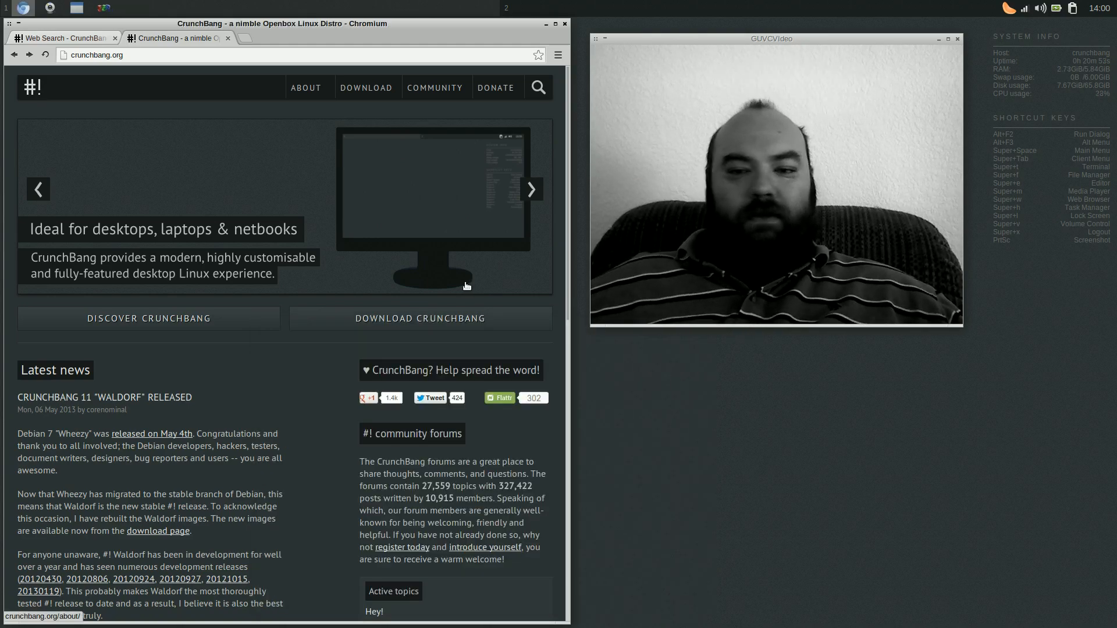
pyautogui.click(306, 87)
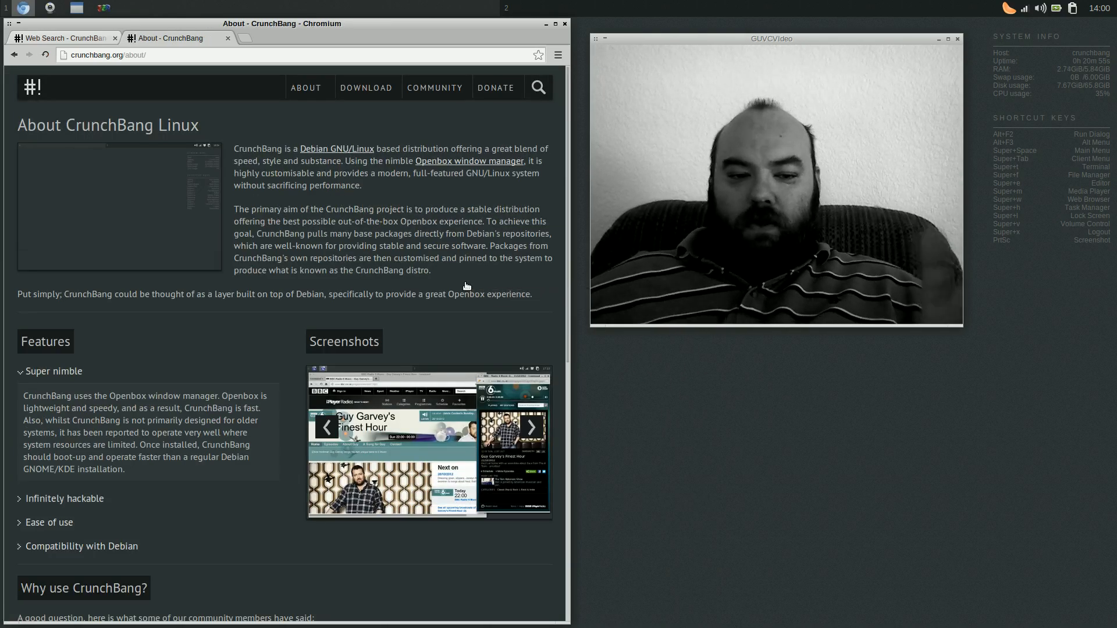